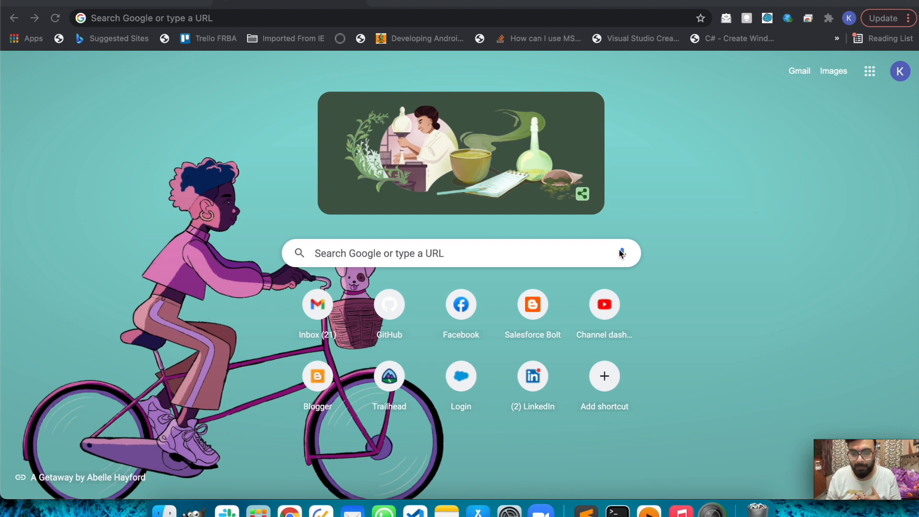
mouse_move(238, 14)
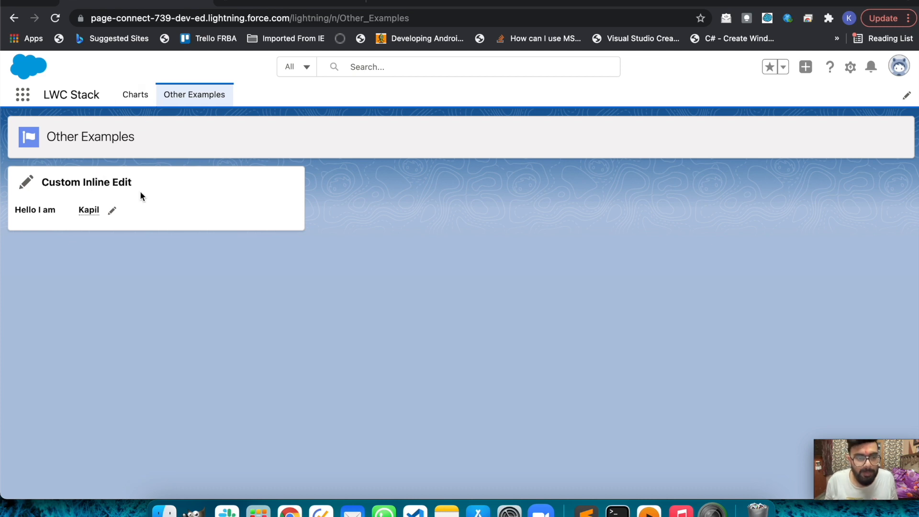
mouse_move(34, 231)
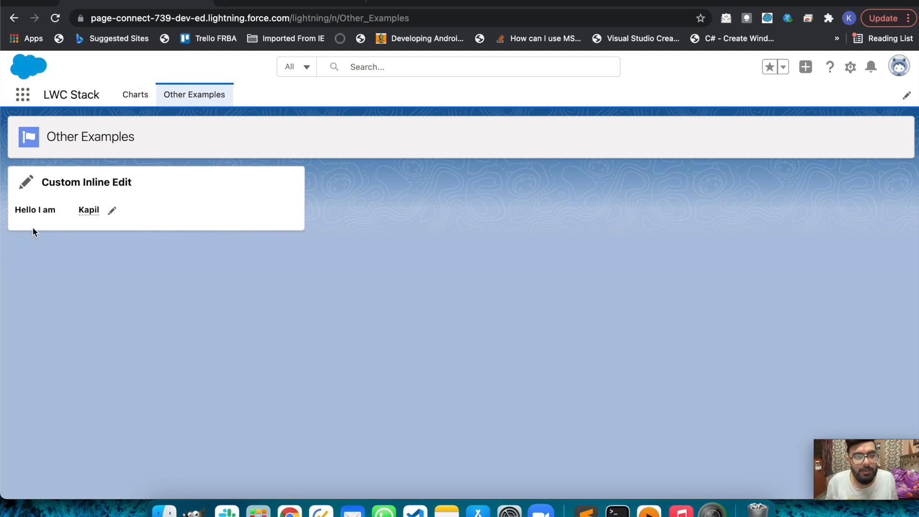
mouse_move(28, 221)
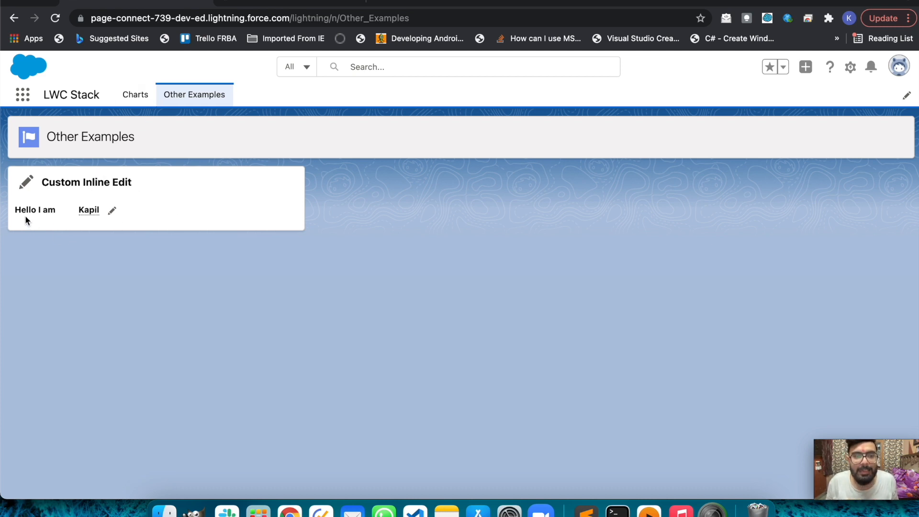
mouse_move(88, 209)
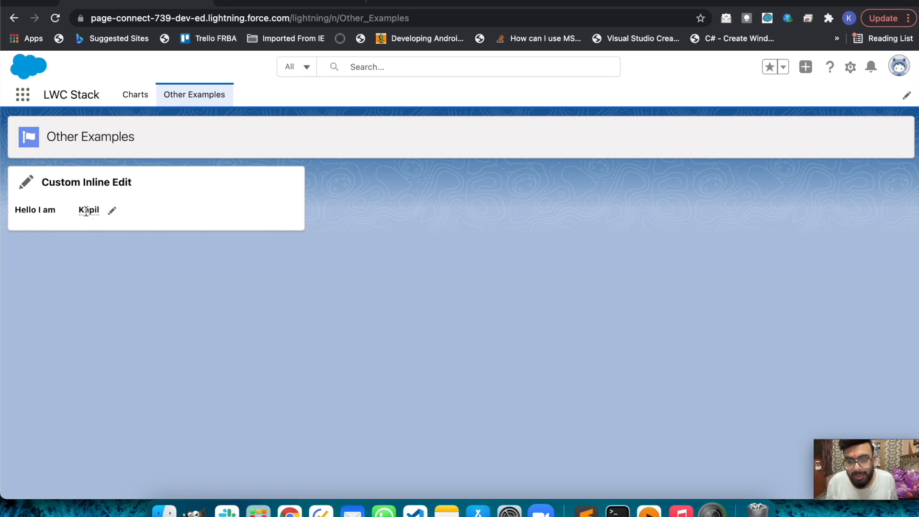
mouse_move(109, 219)
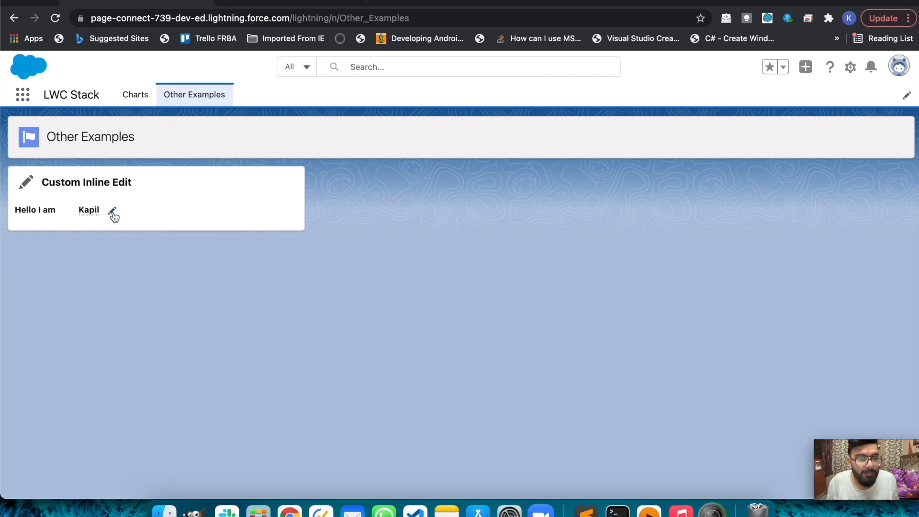
mouse_move(113, 212)
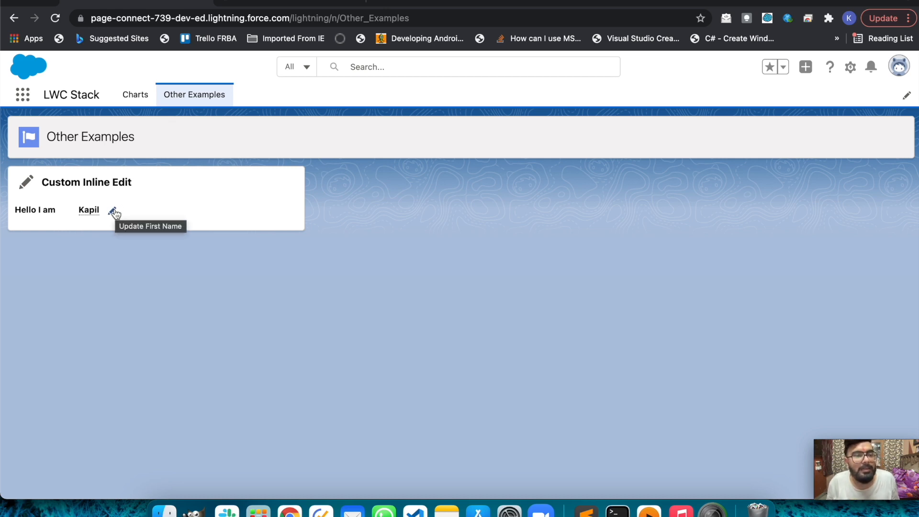
Step: Switch the Custom Inline Edit card into edit mode via the pencil next to Kapil
click(114, 211)
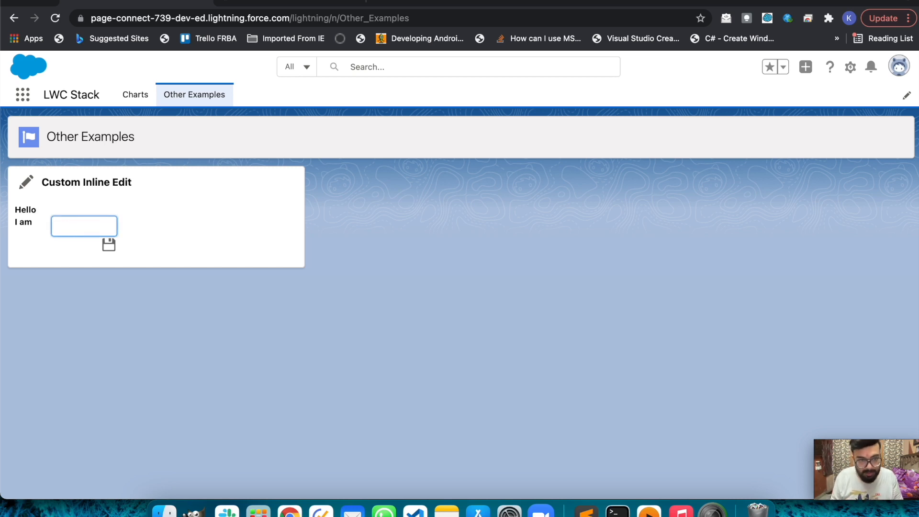
Step: Enter Salesforce as the first name and save it on the card
text(Salesforce)
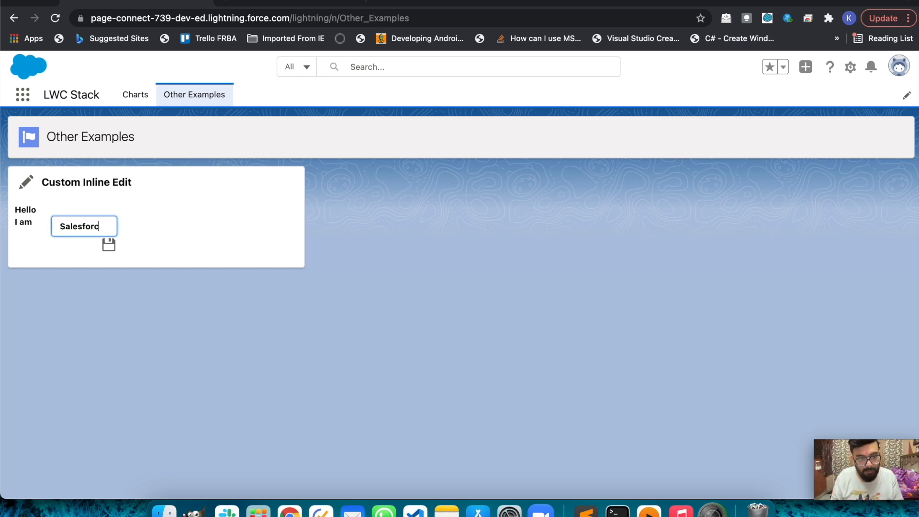
text(e)
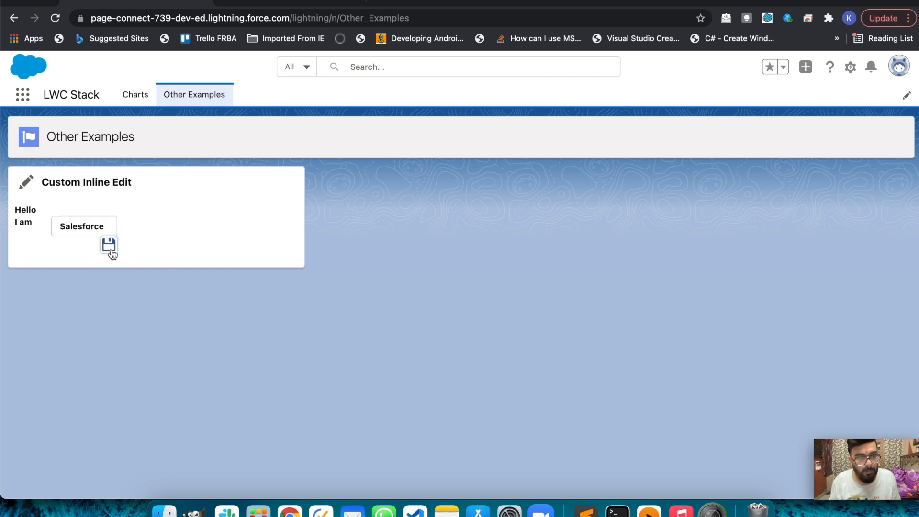
click(108, 245)
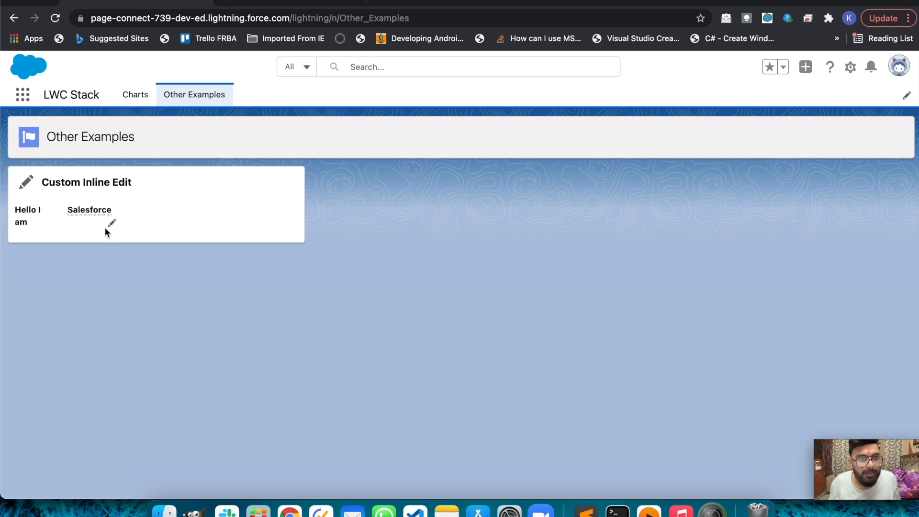
Step: Reopen the inline edit, replace Salesforce with Kapil and save it
click(111, 224)
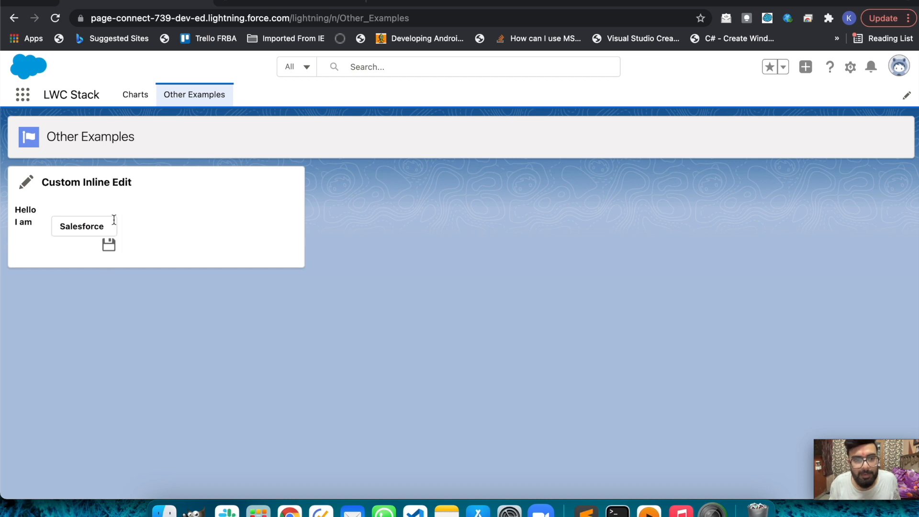
click(83, 226)
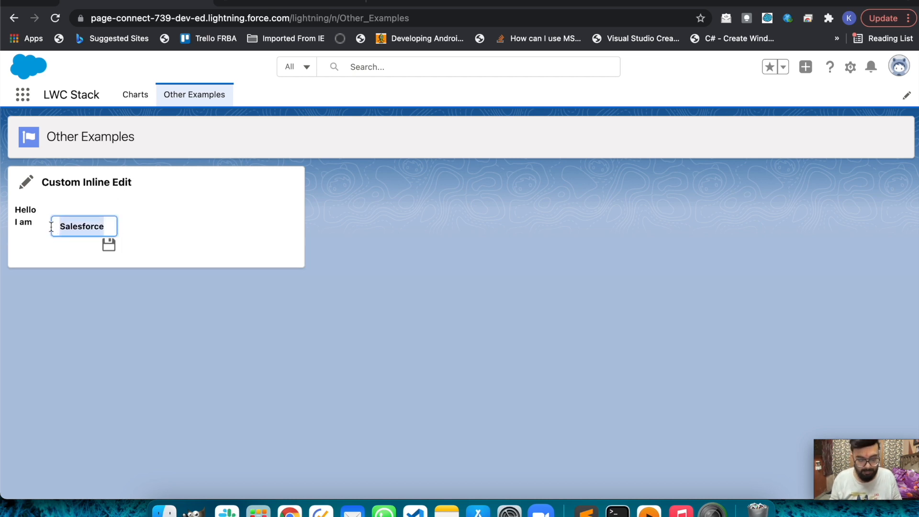
text(K)
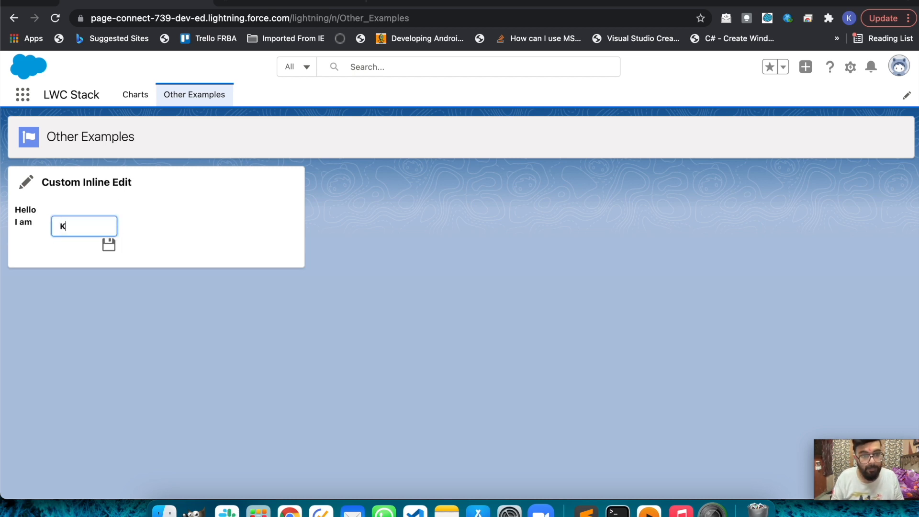
text(apil)
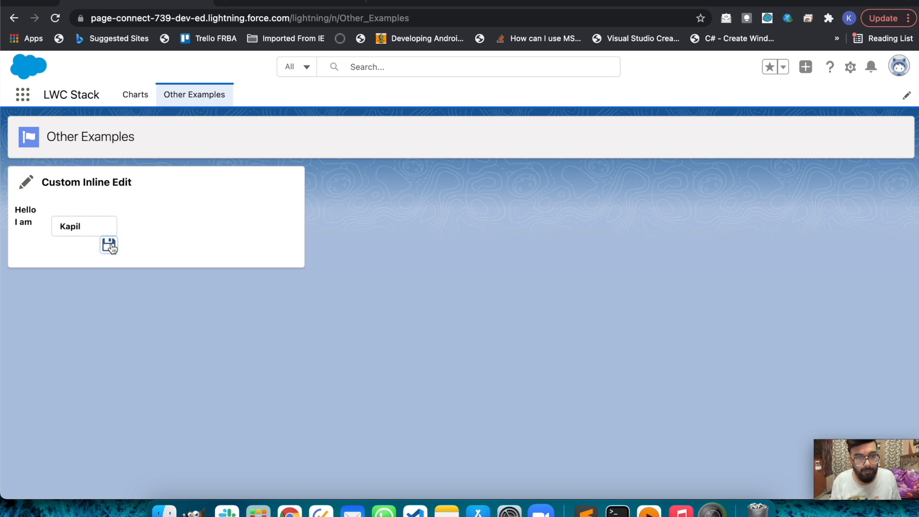
click(110, 245)
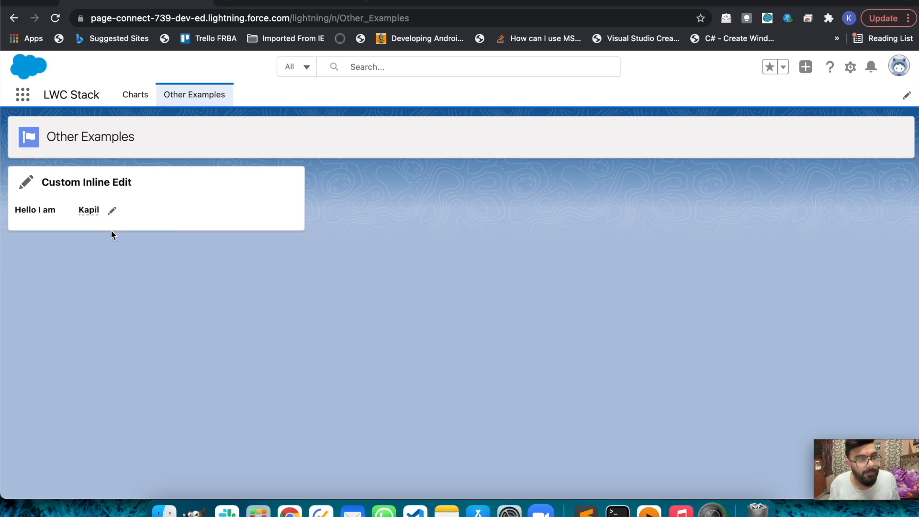
mouse_move(147, 244)
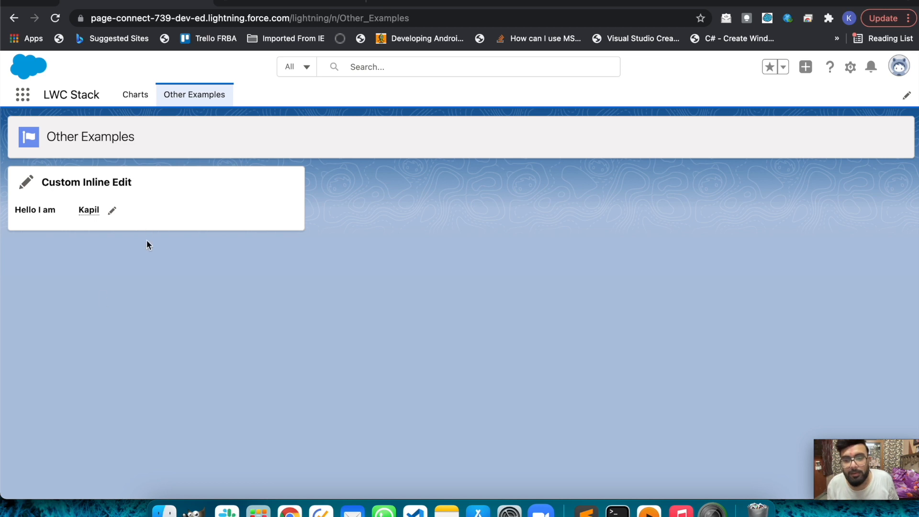
mouse_move(170, 224)
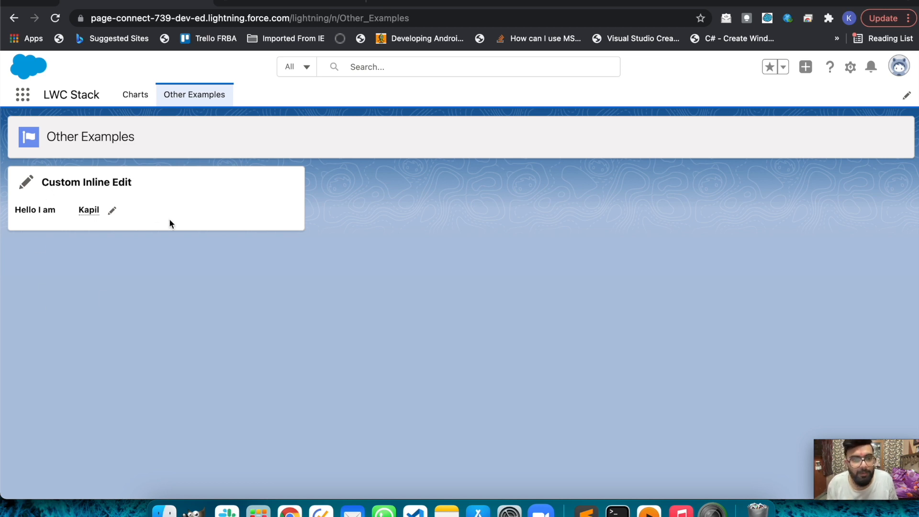
mouse_move(414, 511)
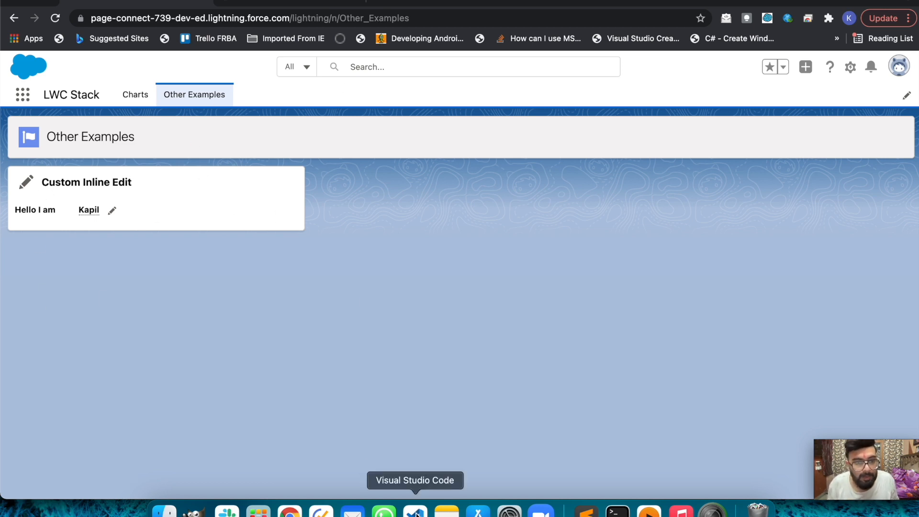
Step: Switch to VS Code and hide the deploy output to reveal the customInlineEditing.html template
click(414, 513)
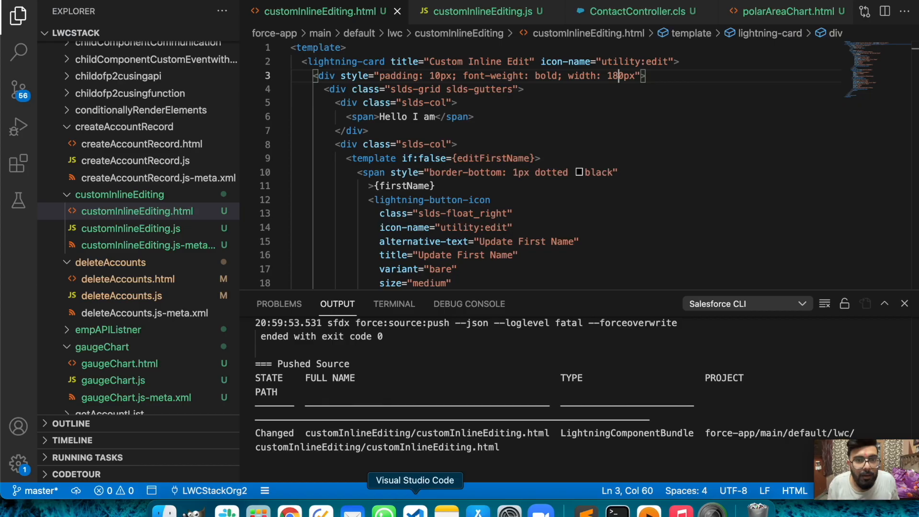
mouse_move(507, 32)
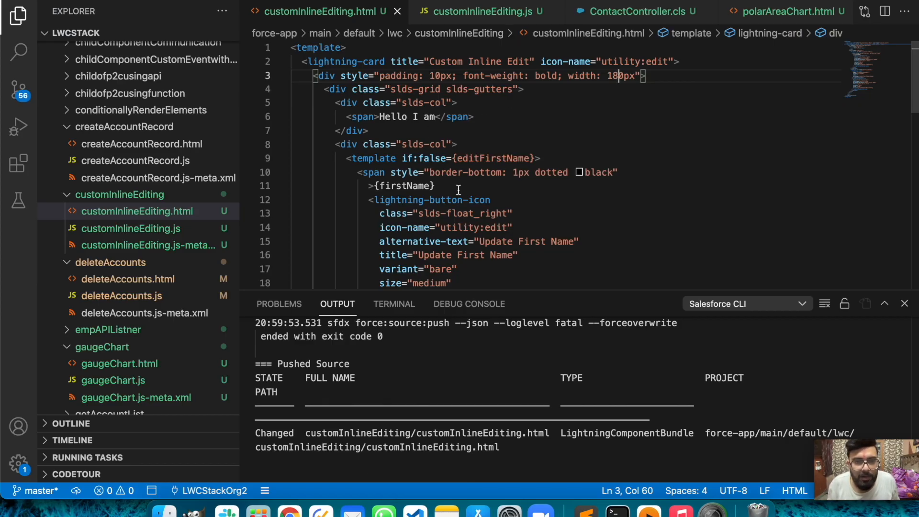
click(905, 304)
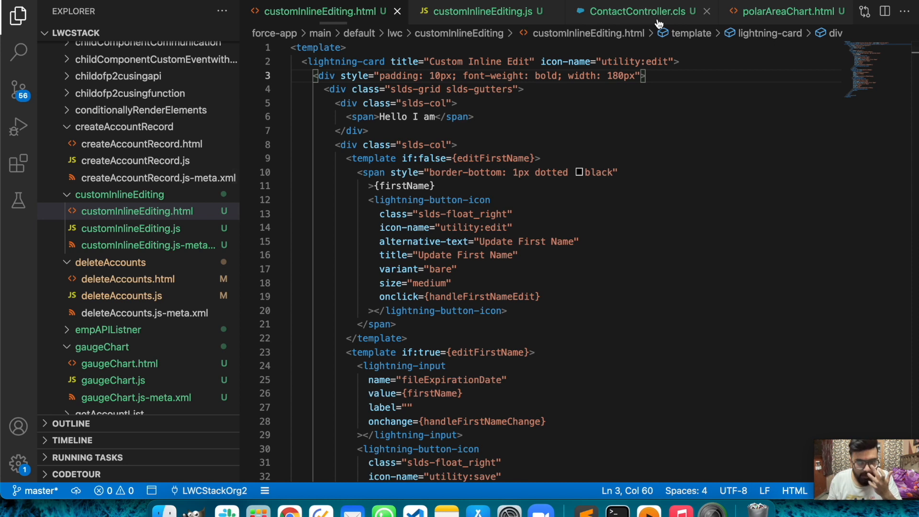
mouse_move(639, 12)
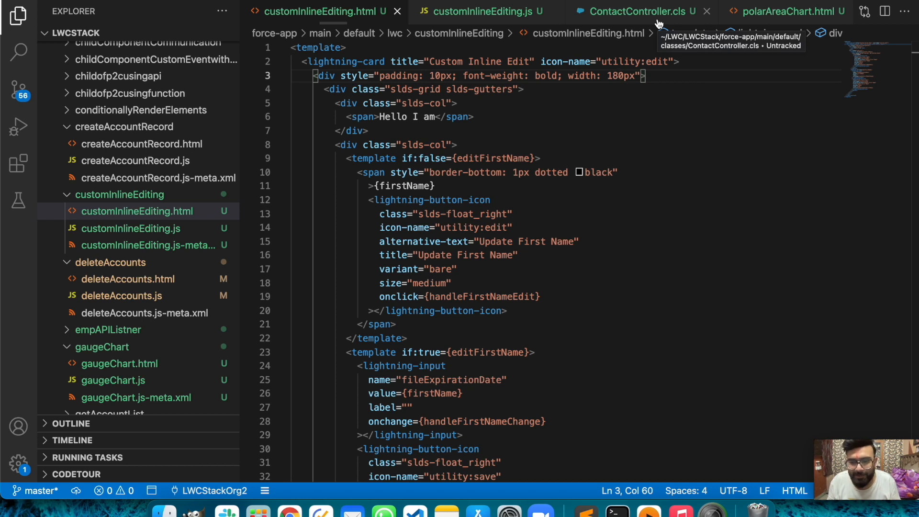
mouse_move(656, 174)
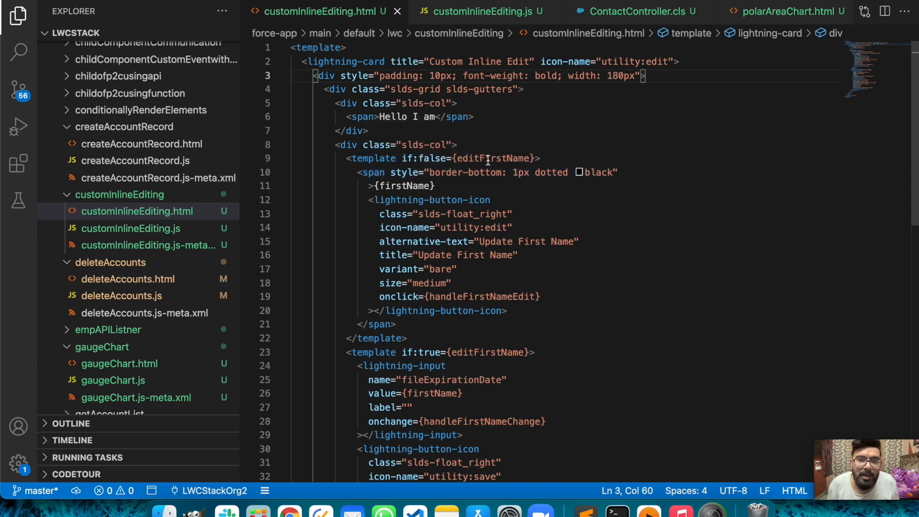
Step: Highlight the editFirstName property and the lightning-button-icon edit element on line 12
double_click(492, 158)
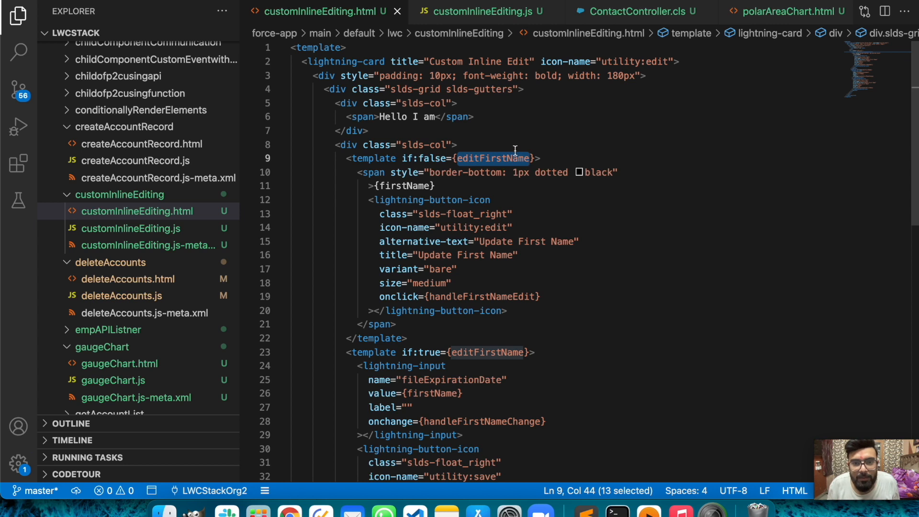
mouse_move(469, 141)
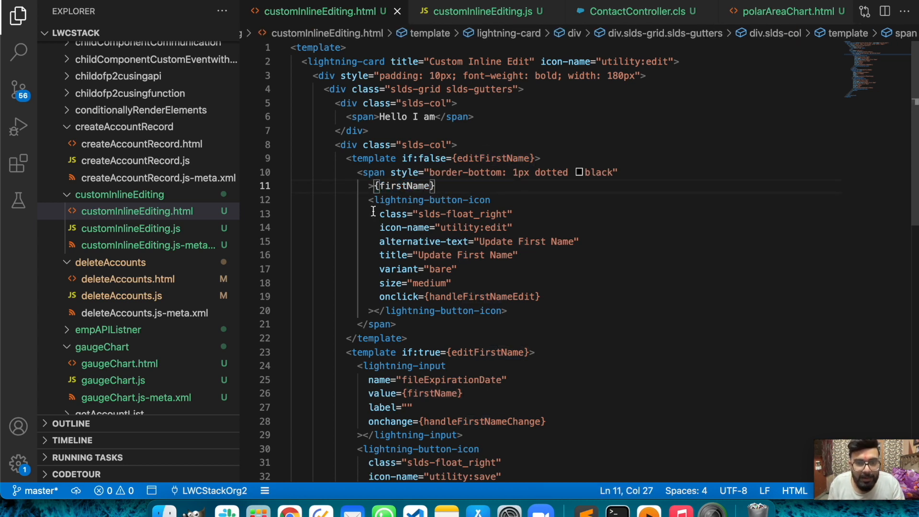
click(385, 199)
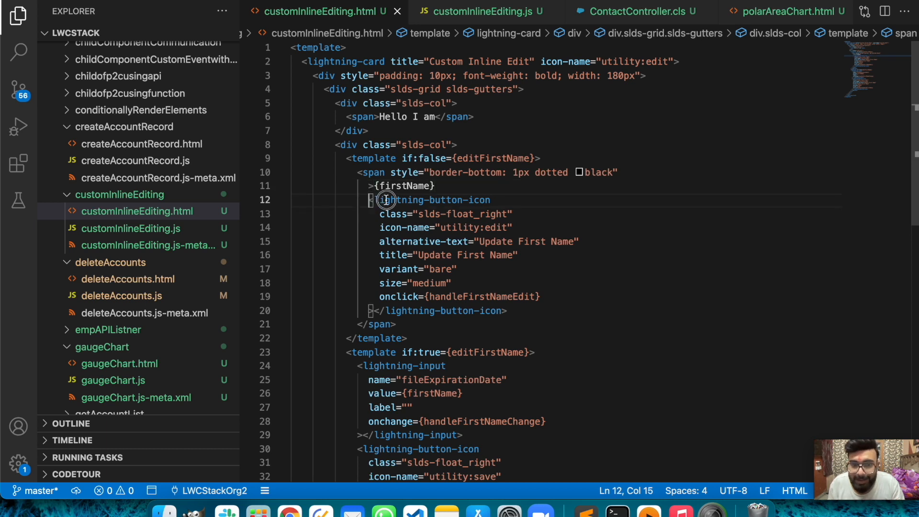
double_click(431, 201)
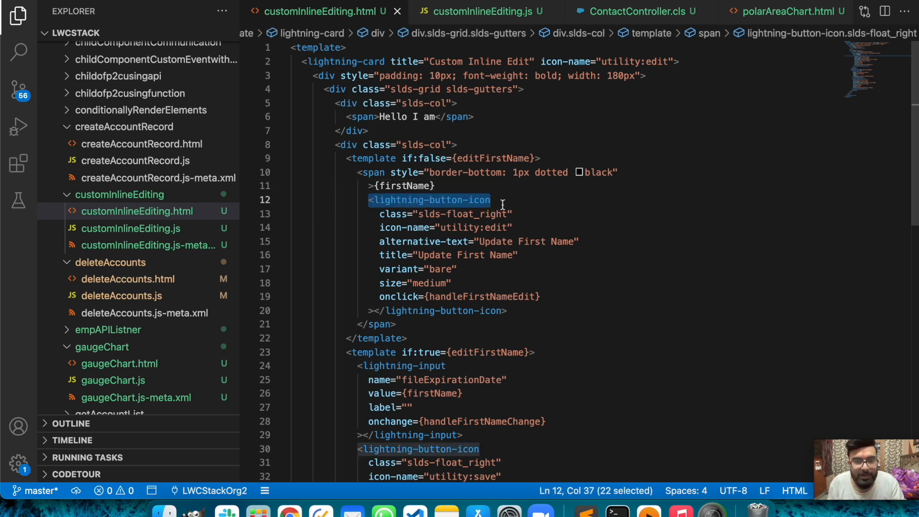
mouse_move(461, 214)
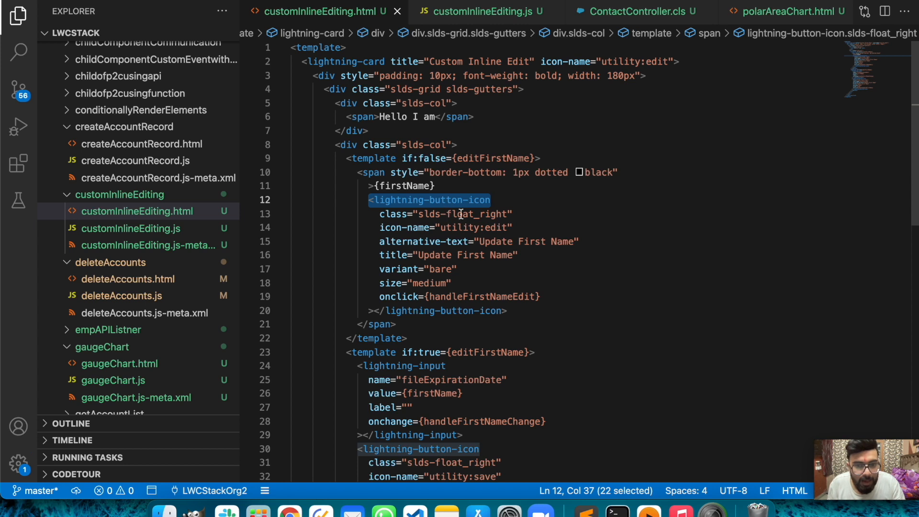
mouse_move(479, 235)
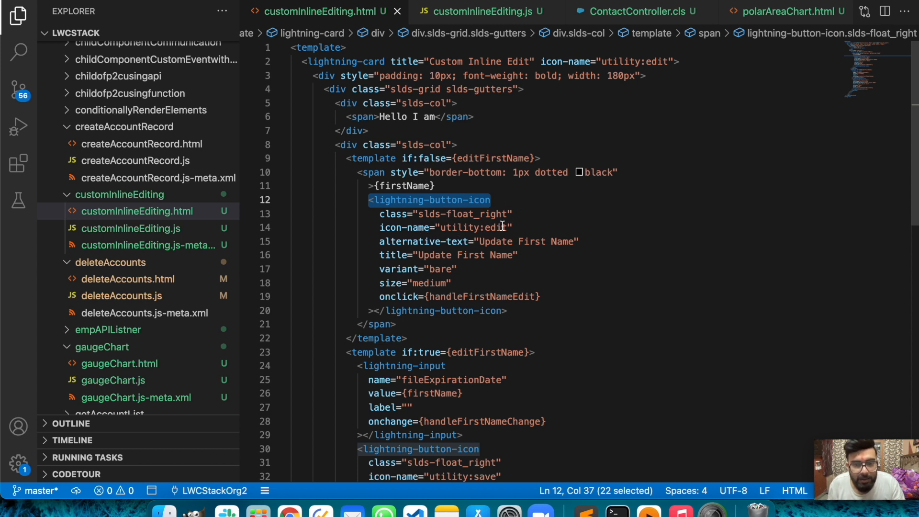
mouse_move(459, 228)
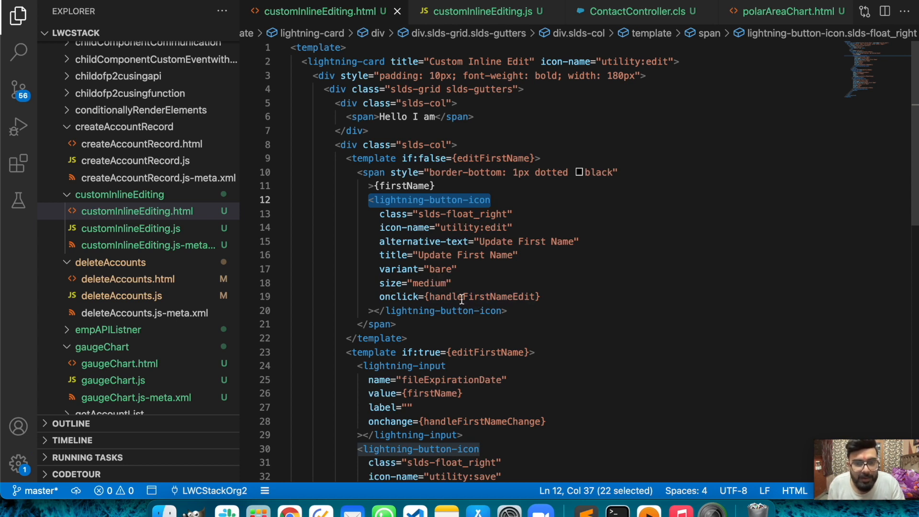
mouse_move(500, 296)
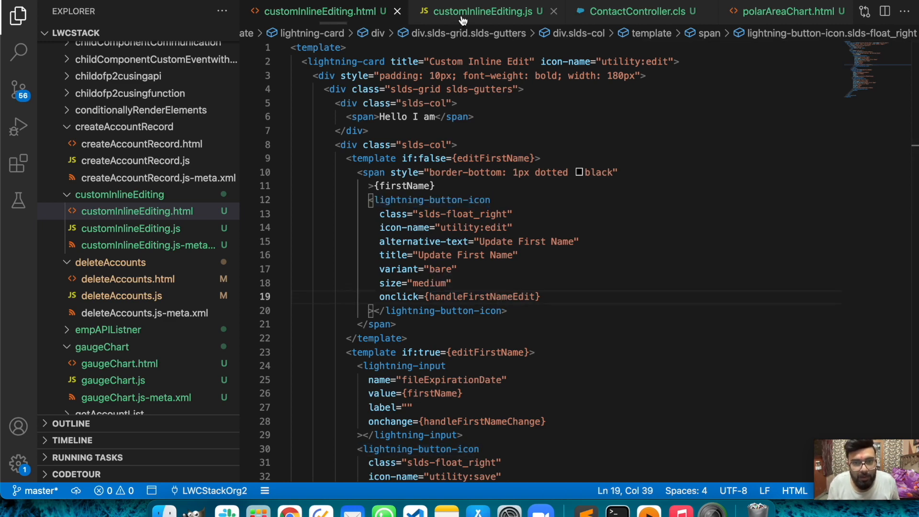
click(484, 11)
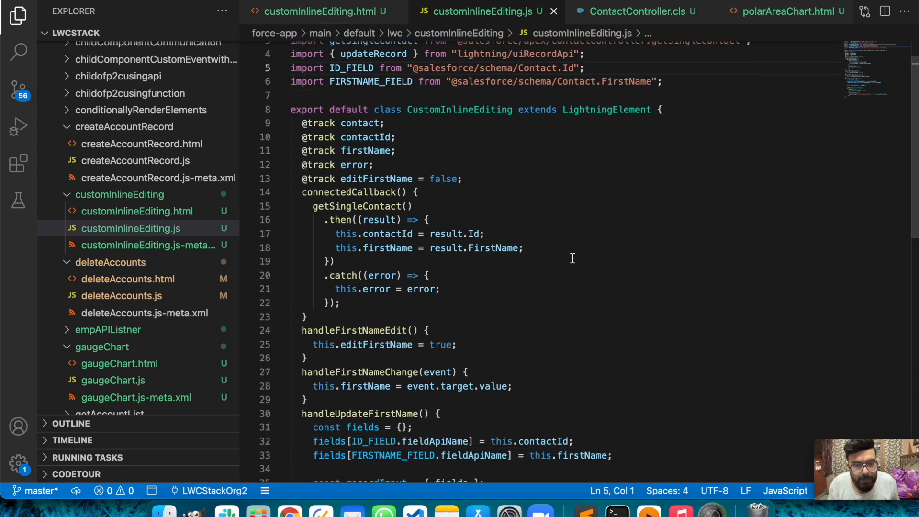
scroll(down, 3)
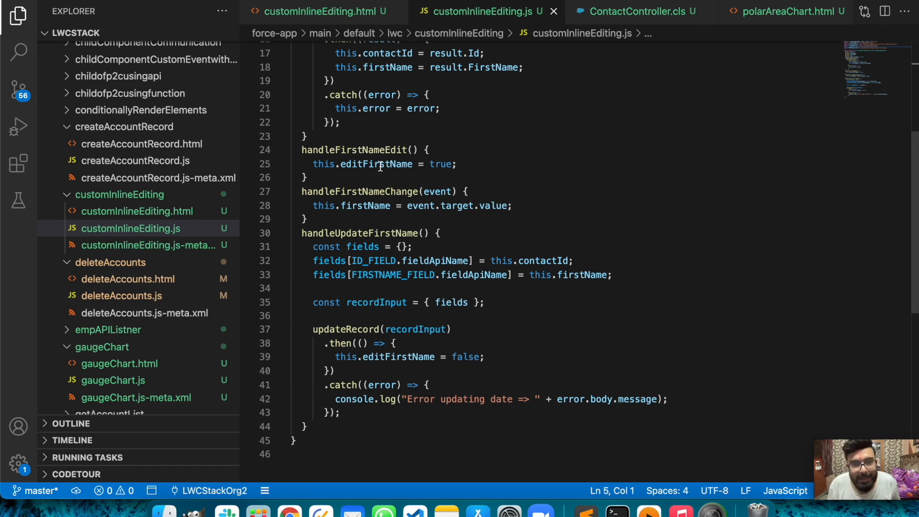
click(317, 11)
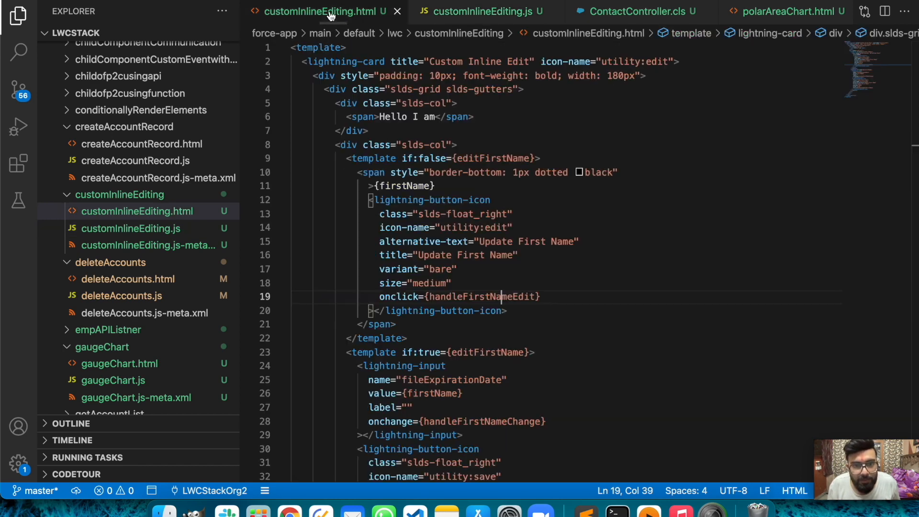
mouse_move(485, 301)
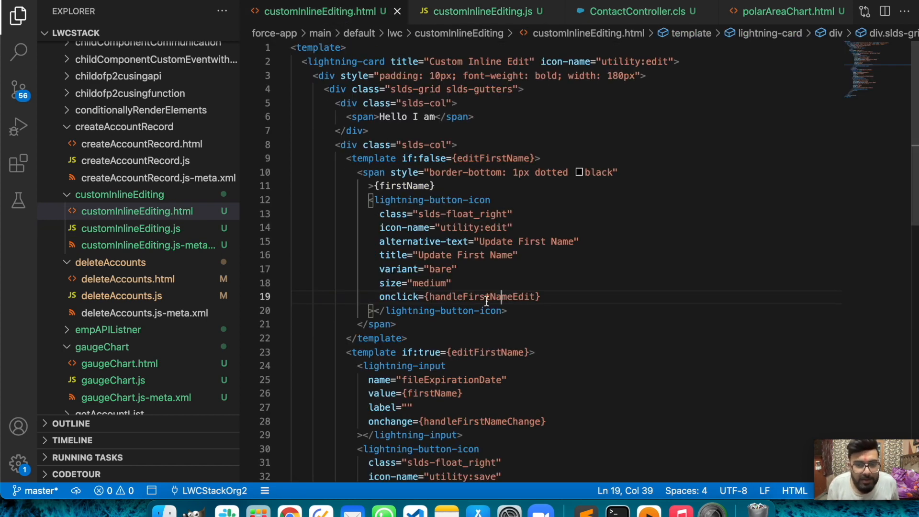
mouse_move(469, 344)
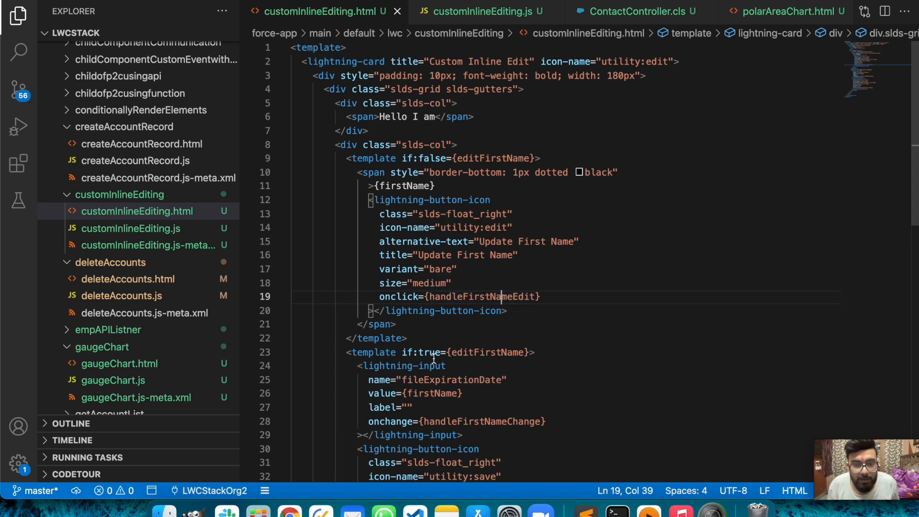
scroll(down, 3)
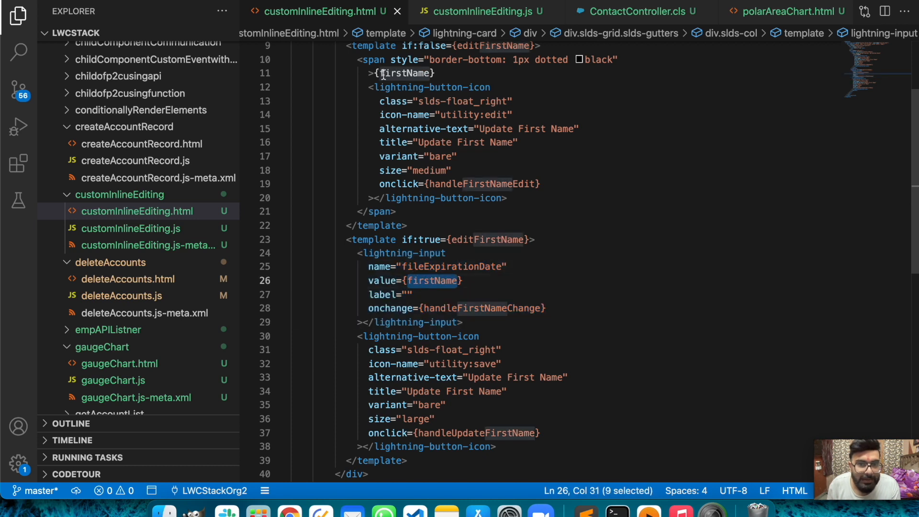
mouse_move(458, 330)
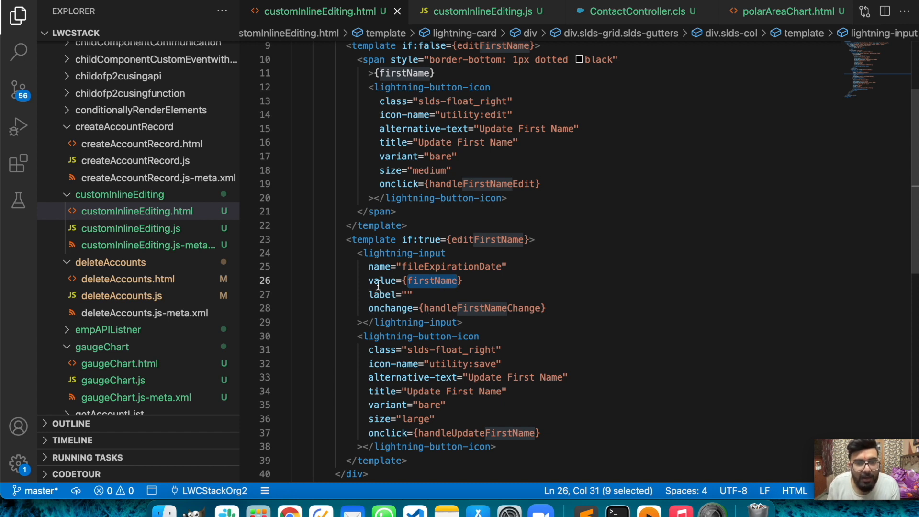
mouse_move(466, 308)
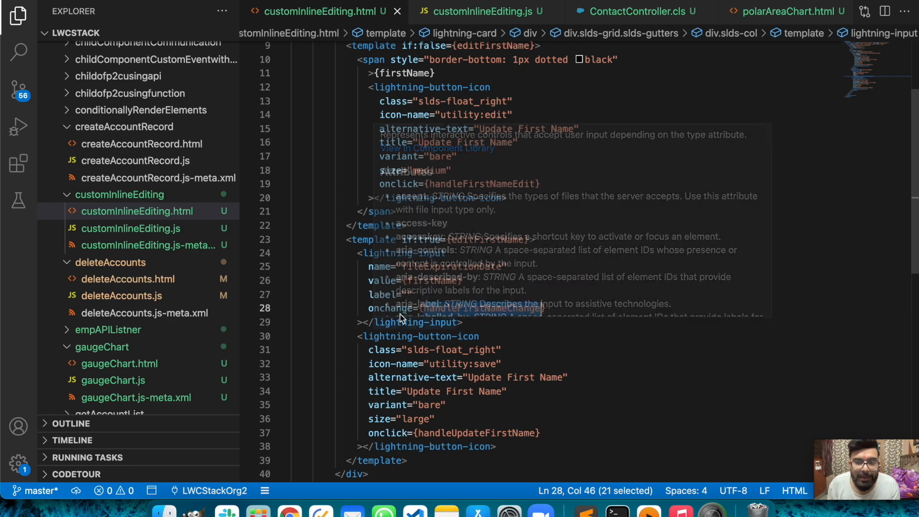
click(431, 280)
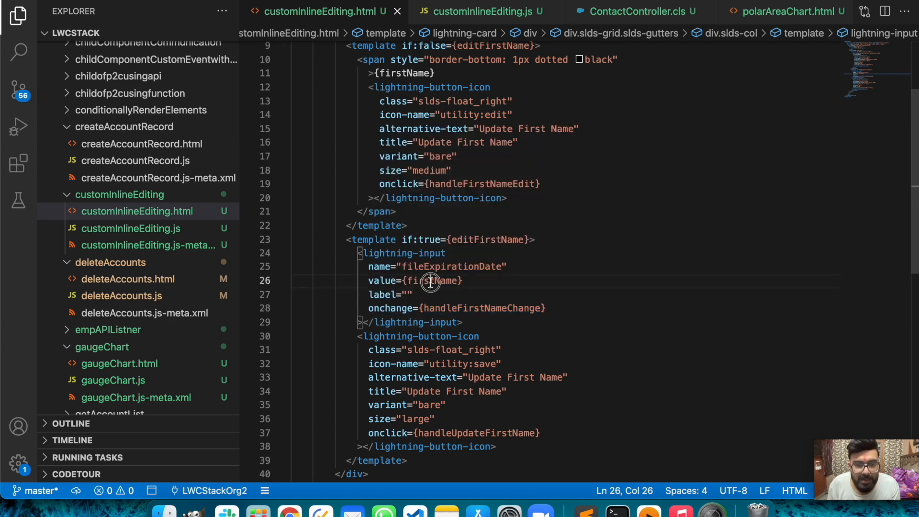
double_click(432, 281)
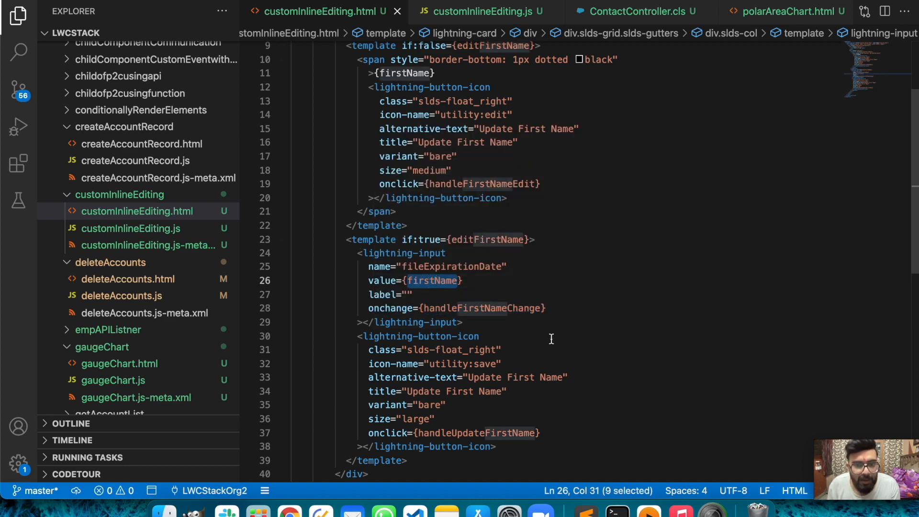
scroll(down, 3)
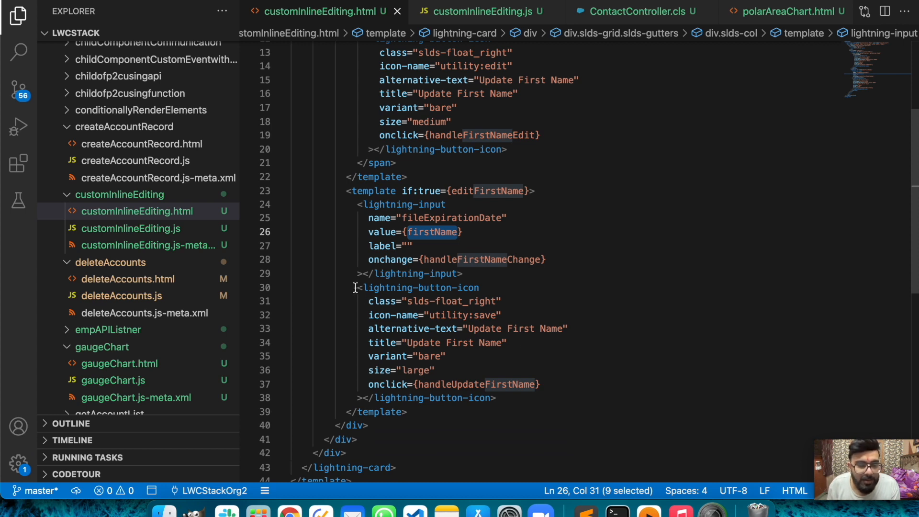
mouse_move(516, 351)
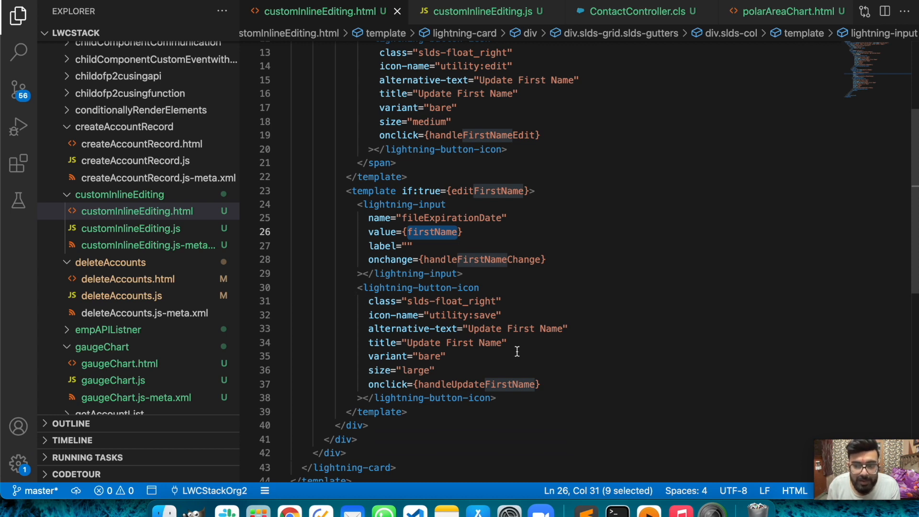
mouse_move(466, 333)
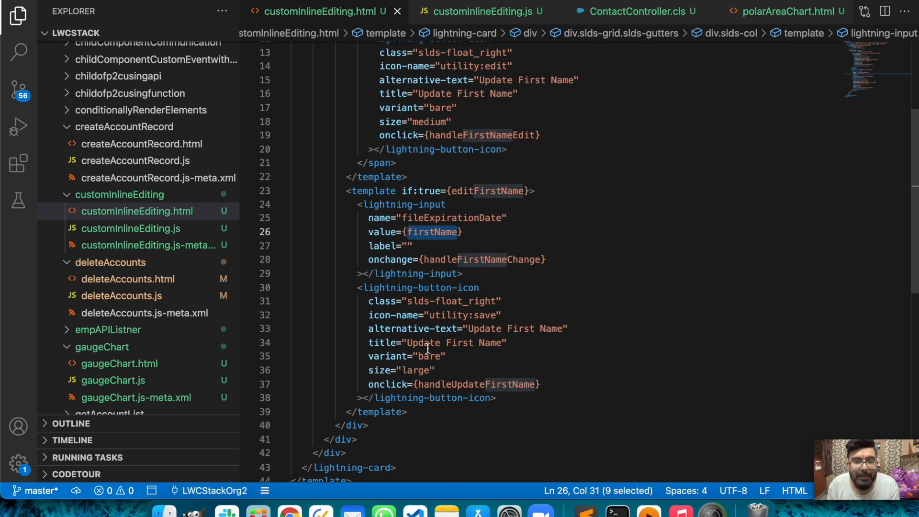
mouse_move(559, 314)
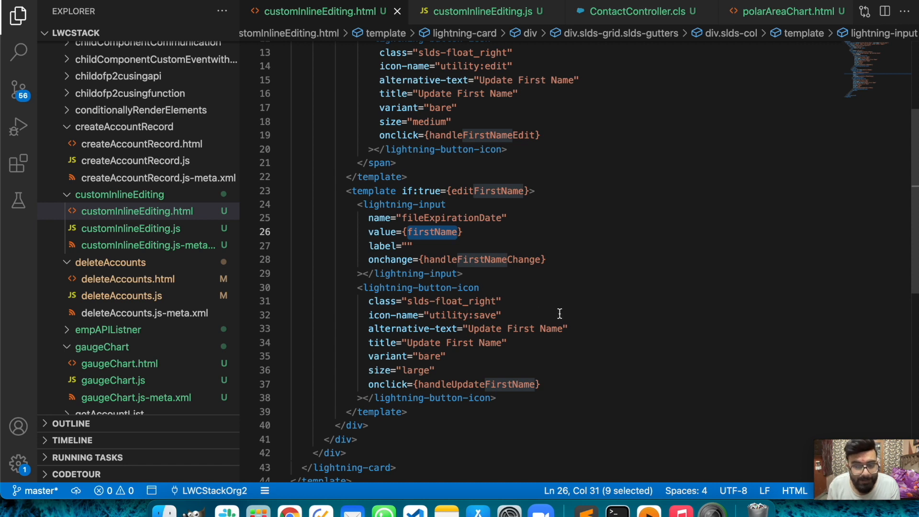
mouse_move(457, 358)
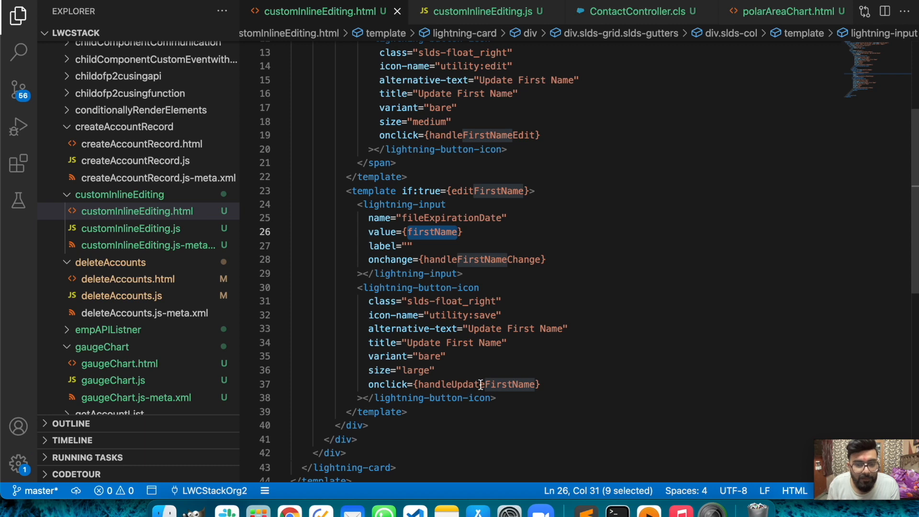
Step: Show customInlineEditing.js with its handleFirstNameChange and handleUpdateFirstName handlers
click(482, 12)
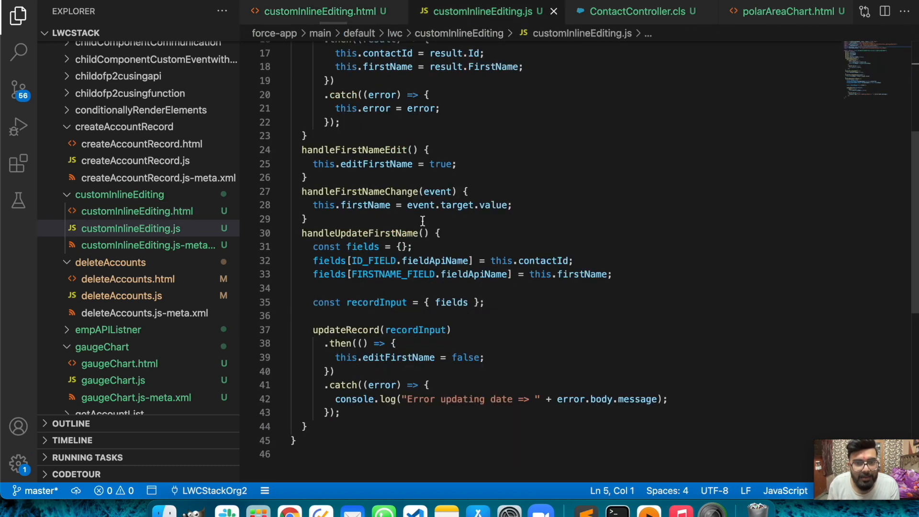
mouse_move(312, 239)
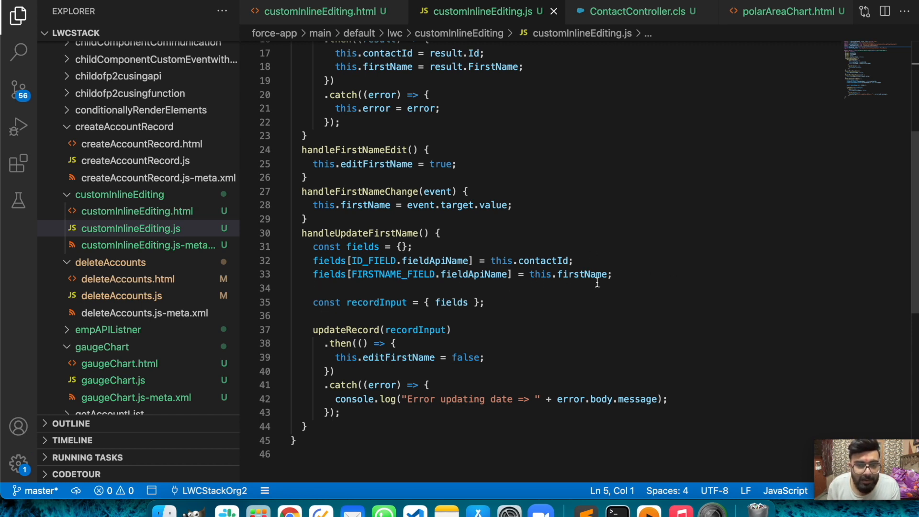
mouse_move(380, 302)
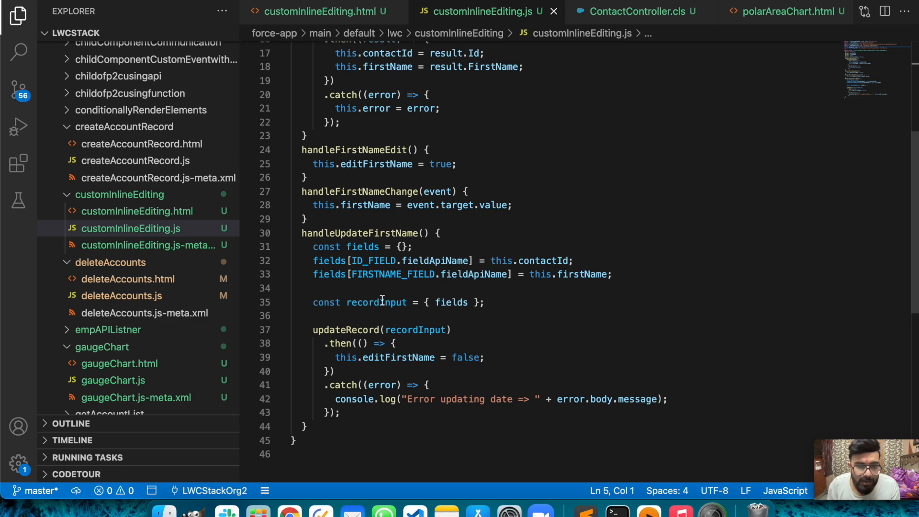
double_click(346, 329)
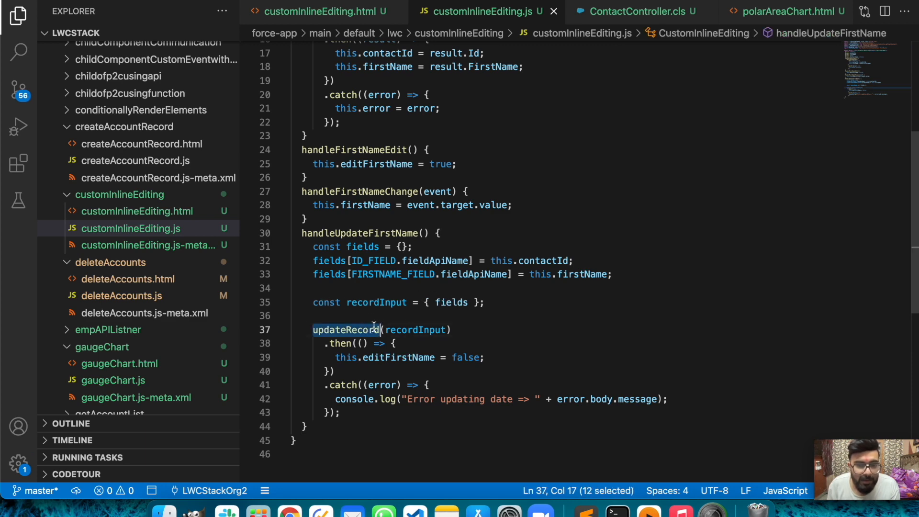
double_click(416, 329)
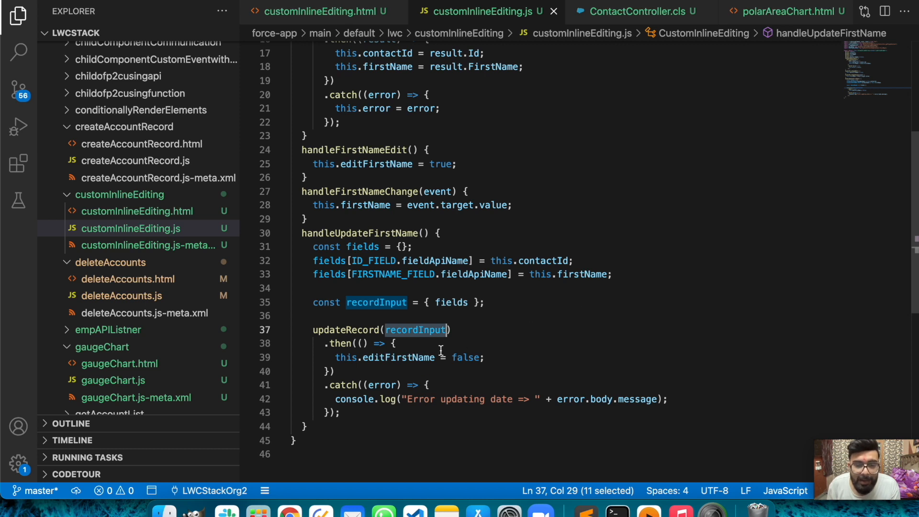
mouse_move(388, 400)
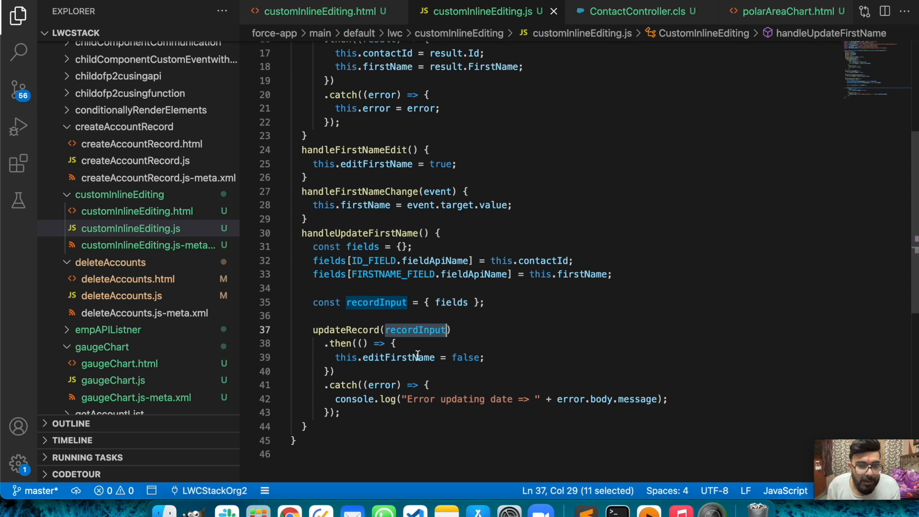
mouse_move(348, 363)
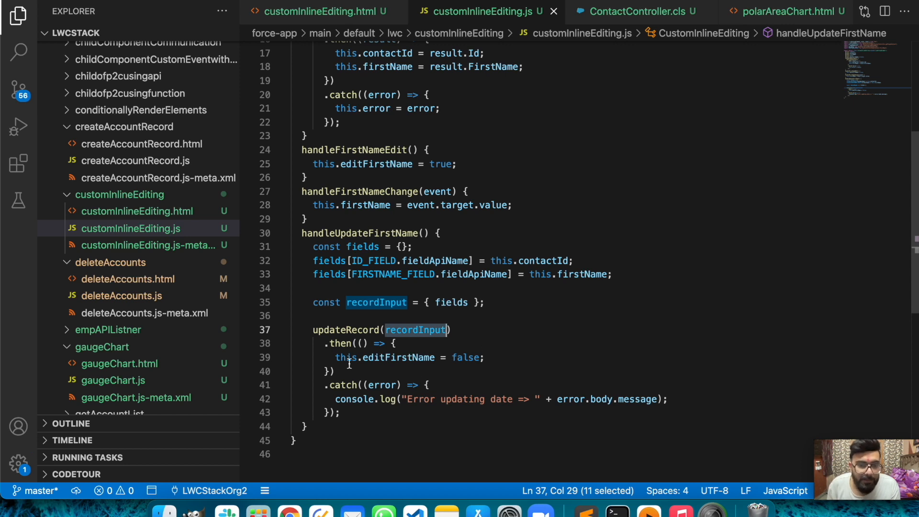
double_click(398, 357)
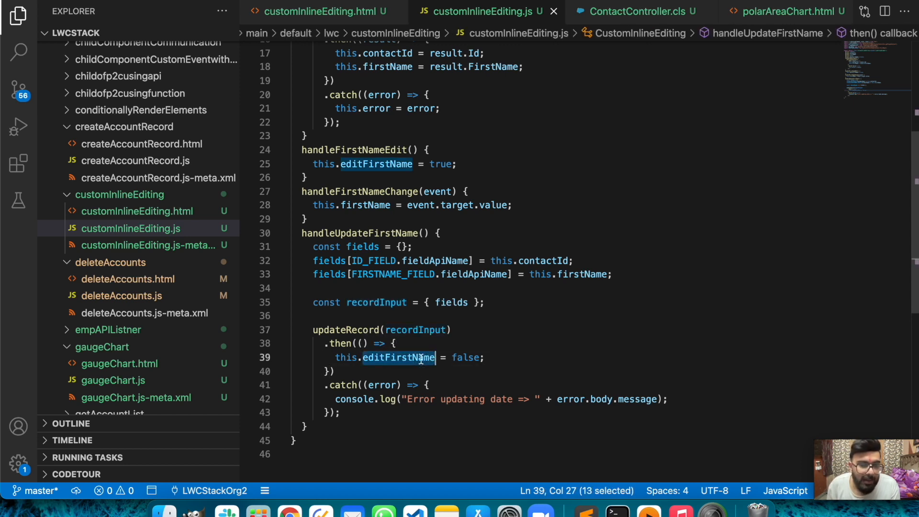
mouse_move(331, 399)
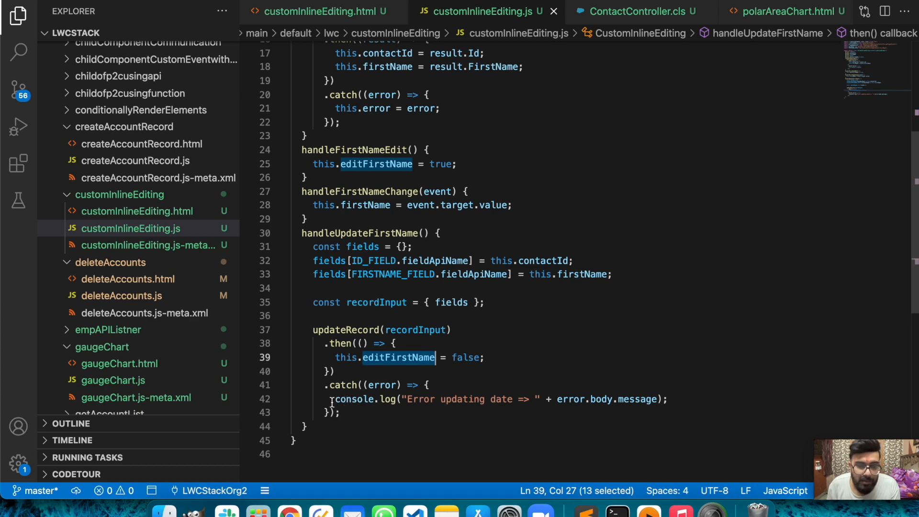
scroll(up, 3)
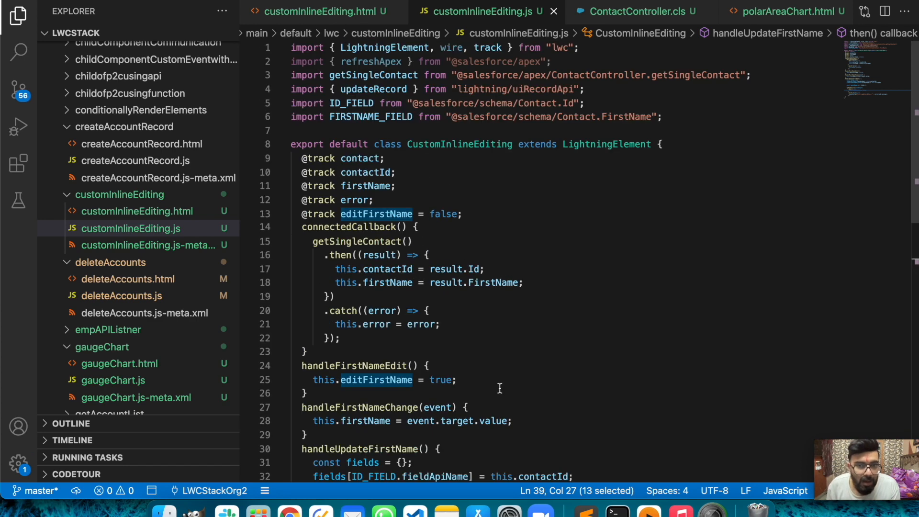
mouse_move(508, 32)
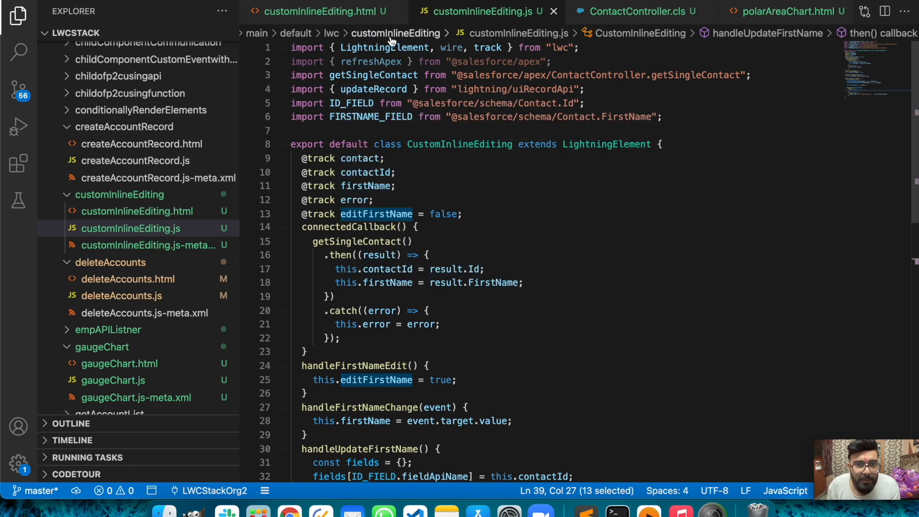
mouse_move(411, 71)
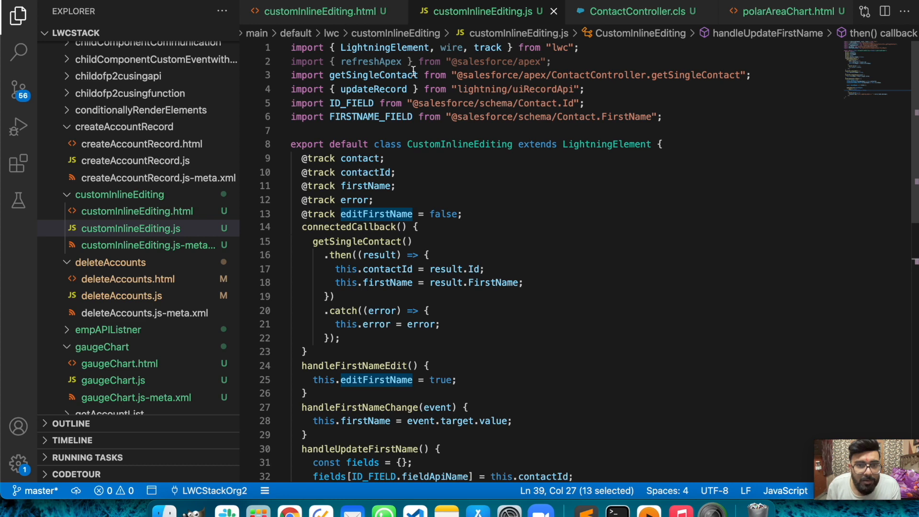
mouse_move(461, 89)
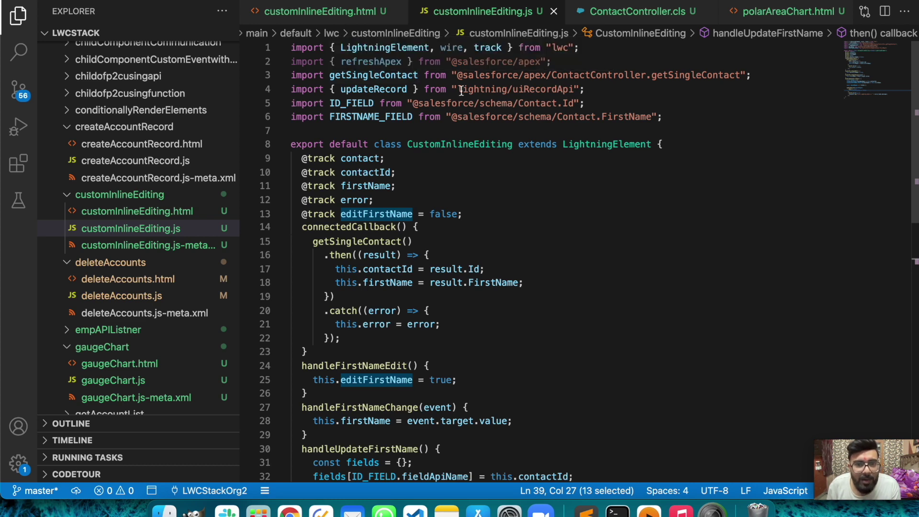
mouse_move(403, 75)
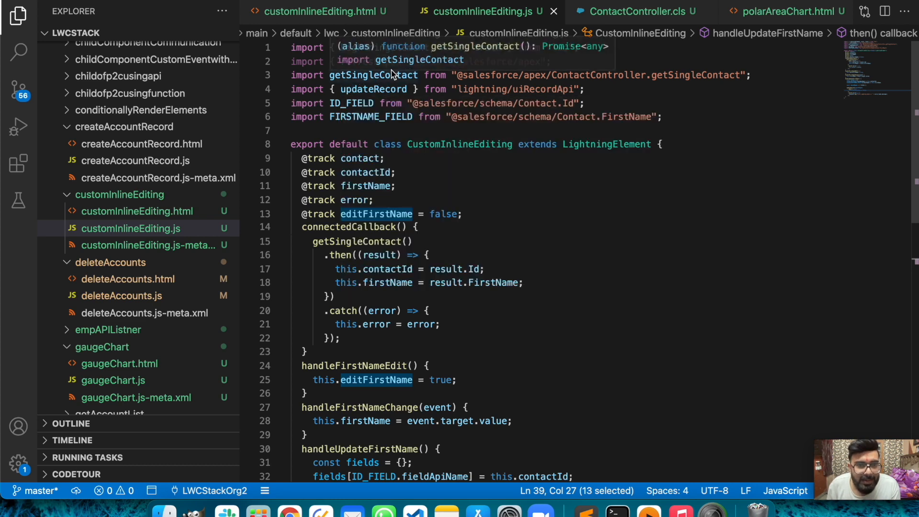
Step: Show ContactController.cls with its getSingleContact method returning one Contact
click(636, 12)
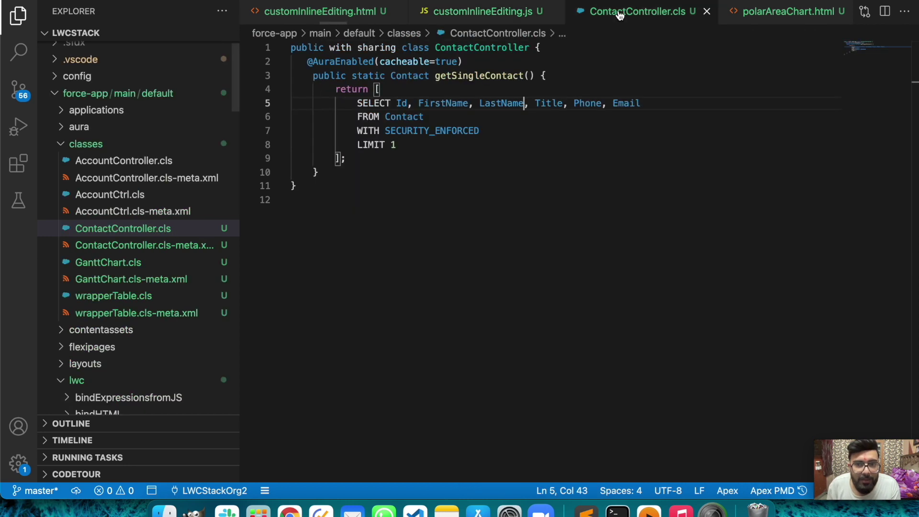
mouse_move(231, 174)
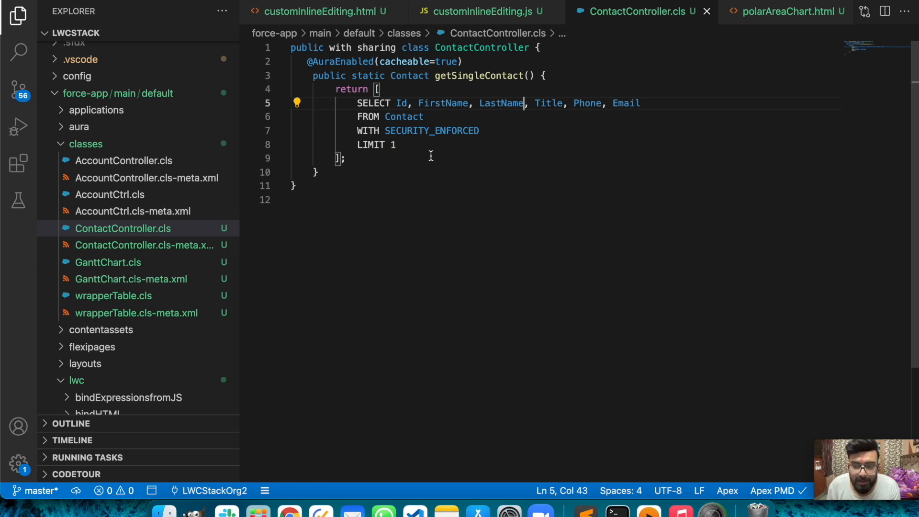
mouse_move(482, 12)
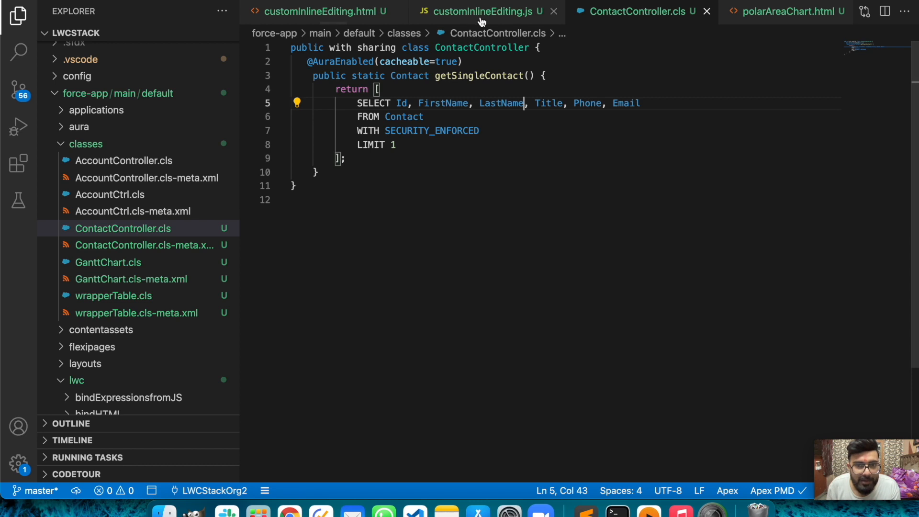
Step: Return to customInlineEditing.js showing imports, tracked properties and connectedCallback
click(484, 12)
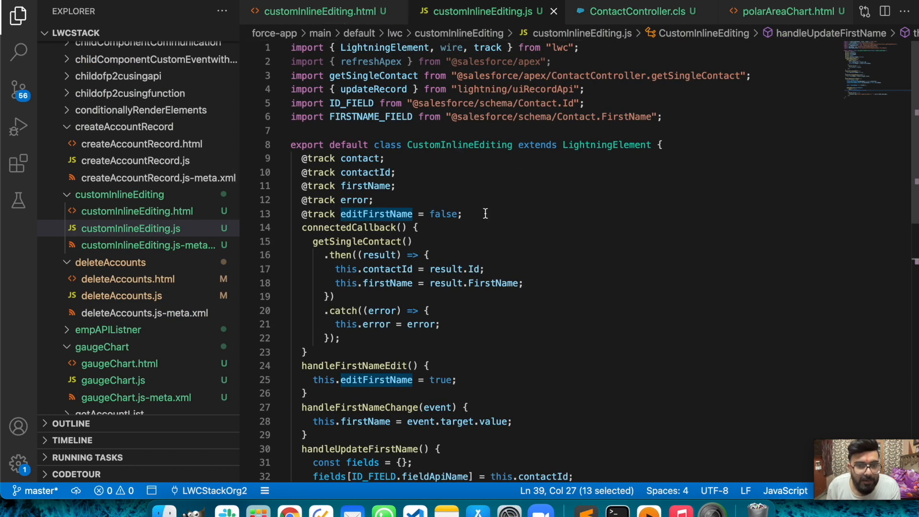
mouse_move(336, 265)
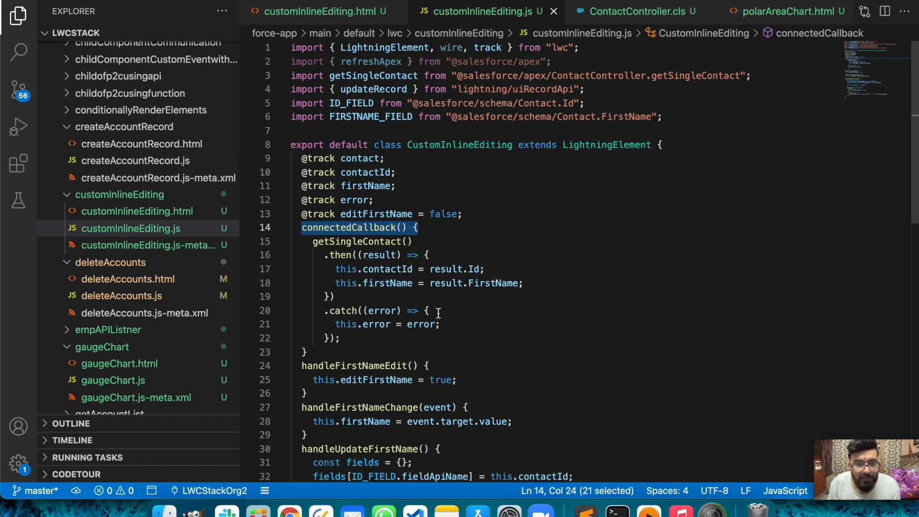
Step: Return to the customInlineEditing.html template at the edit-mode firstName input
click(318, 12)
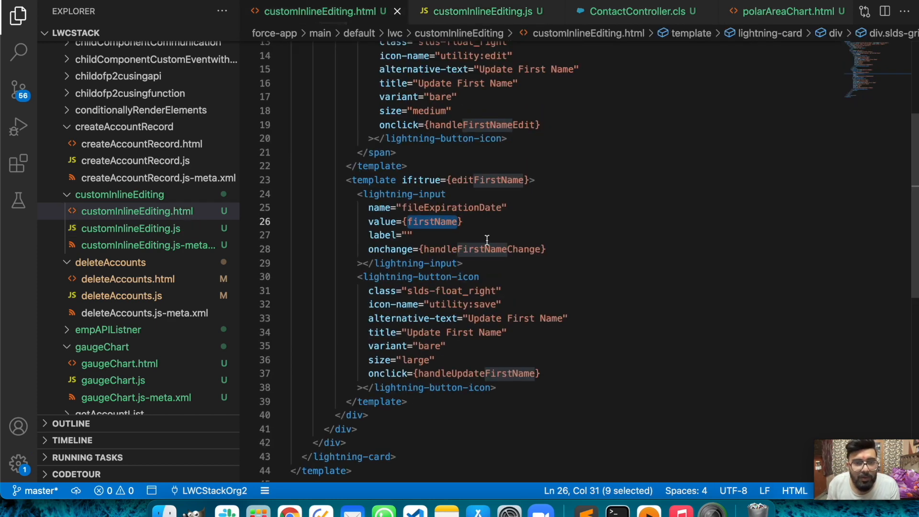
Step: Review the top of the HTML template, then bring up Chrome with the Custom Inline Edit card
scroll(up, 3)
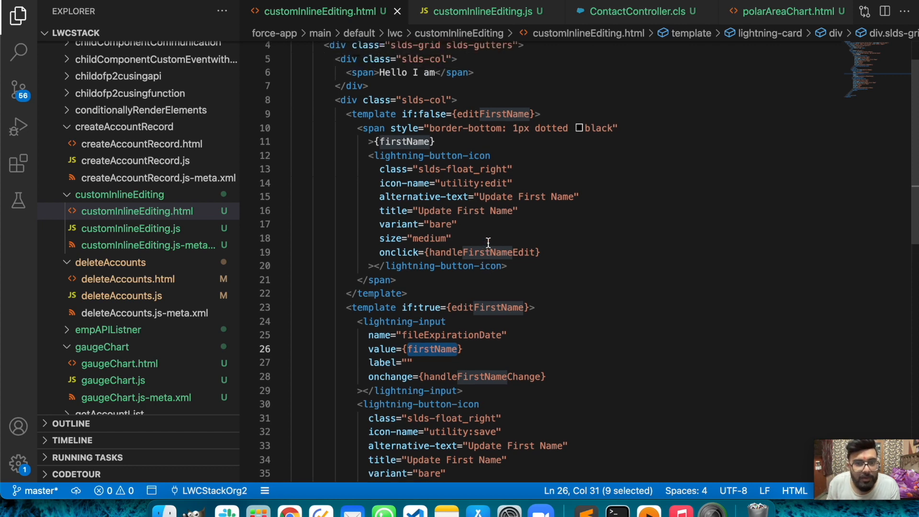
scroll(up, 3)
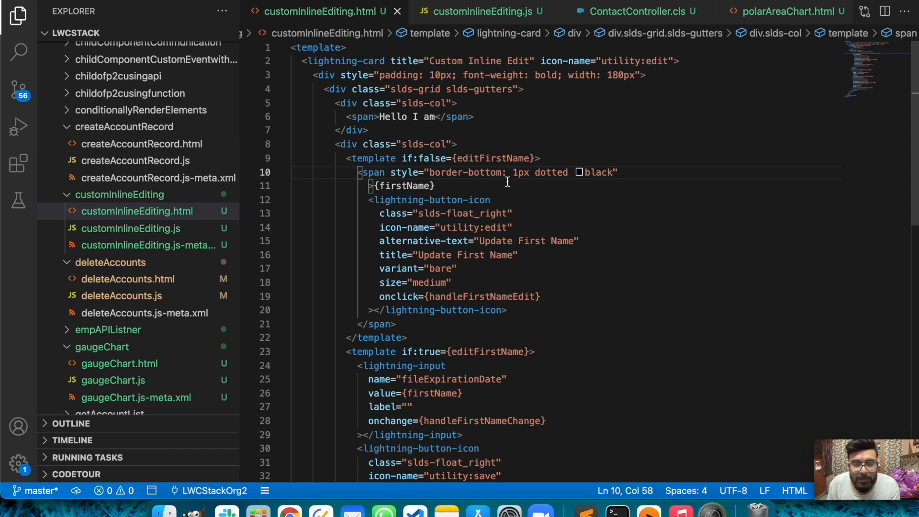
mouse_move(534, 183)
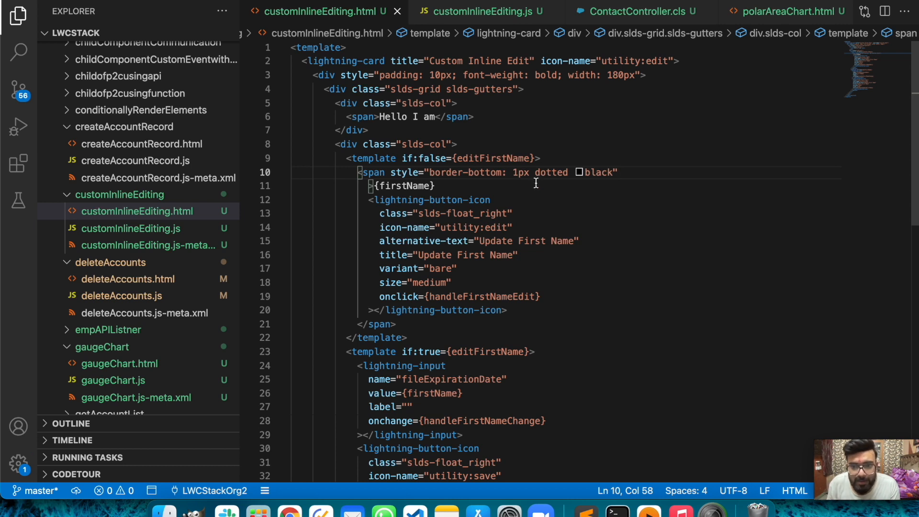
mouse_move(608, 172)
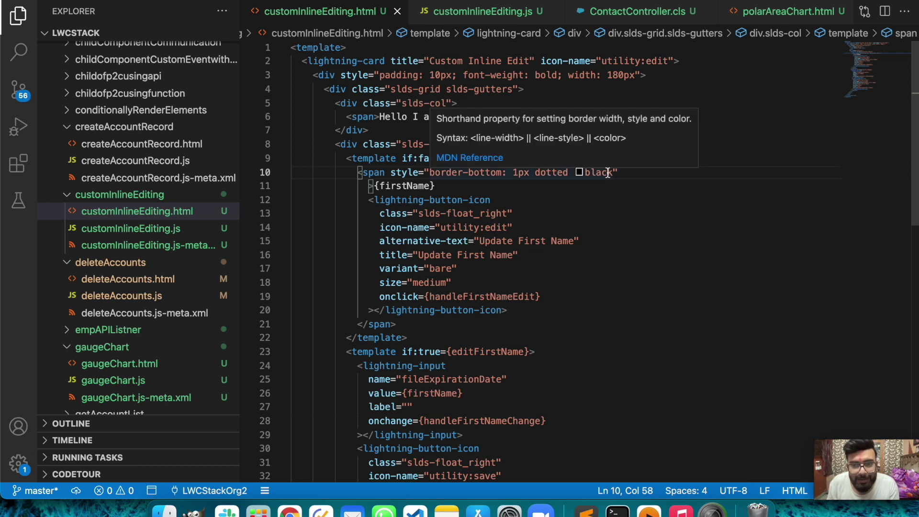
mouse_move(575, 210)
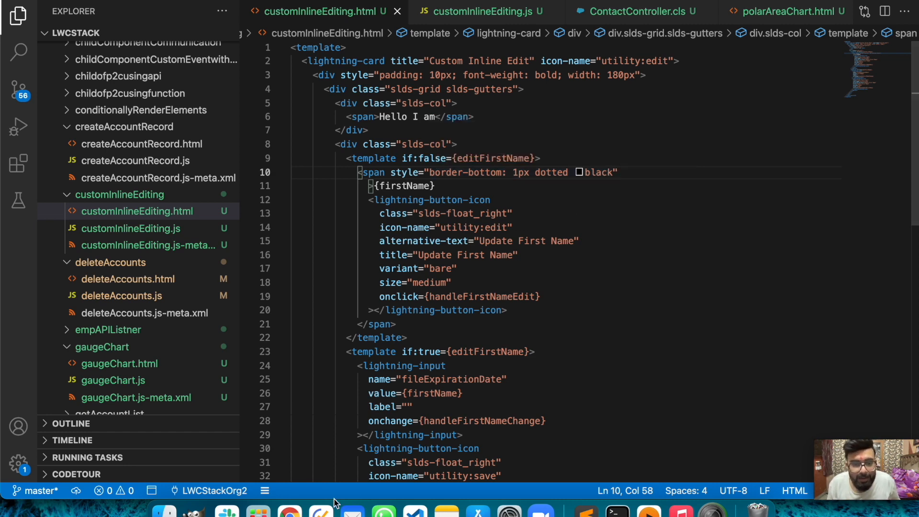
click(289, 512)
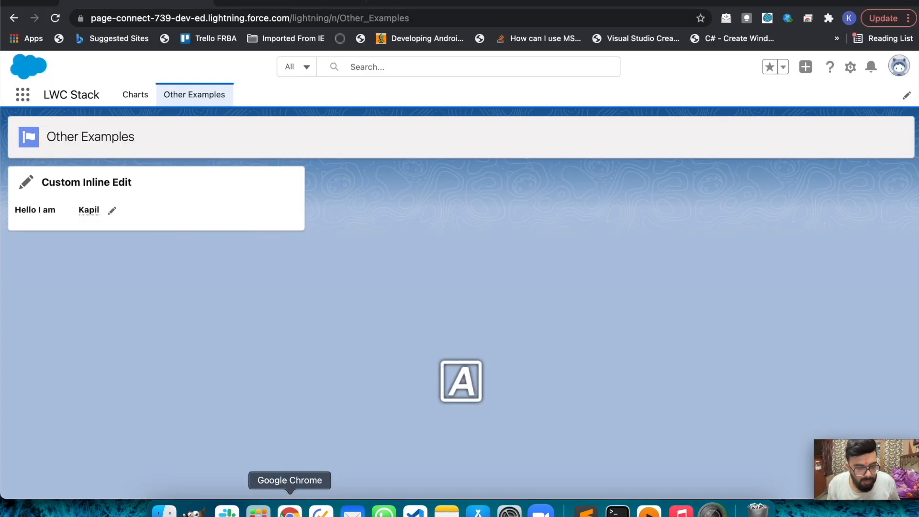
mouse_move(85, 220)
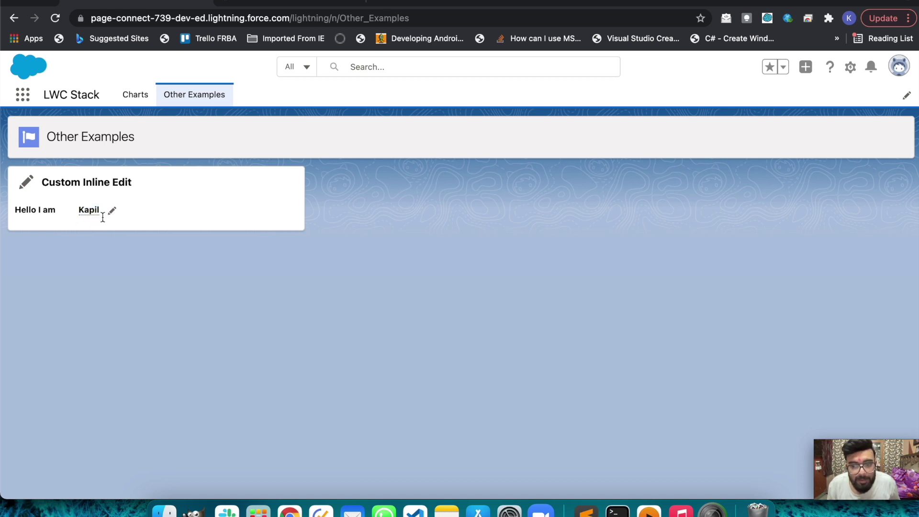
mouse_move(104, 270)
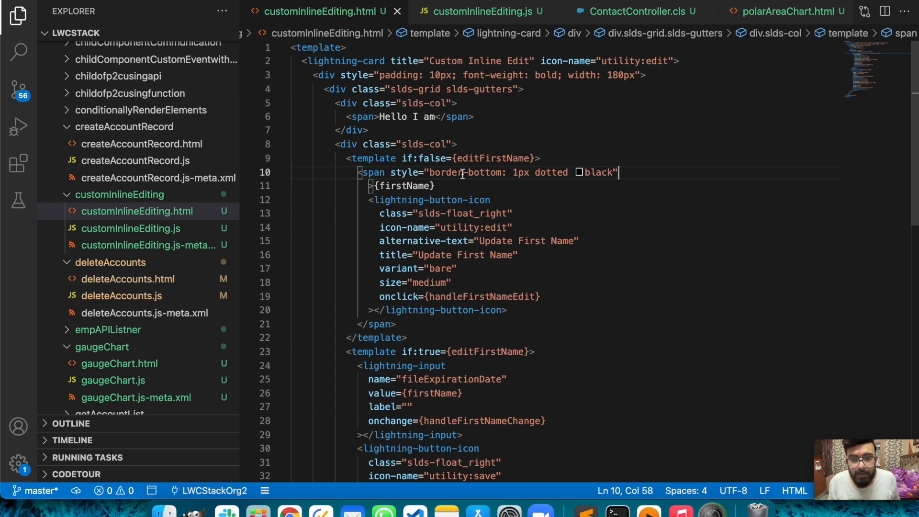
mouse_move(597, 75)
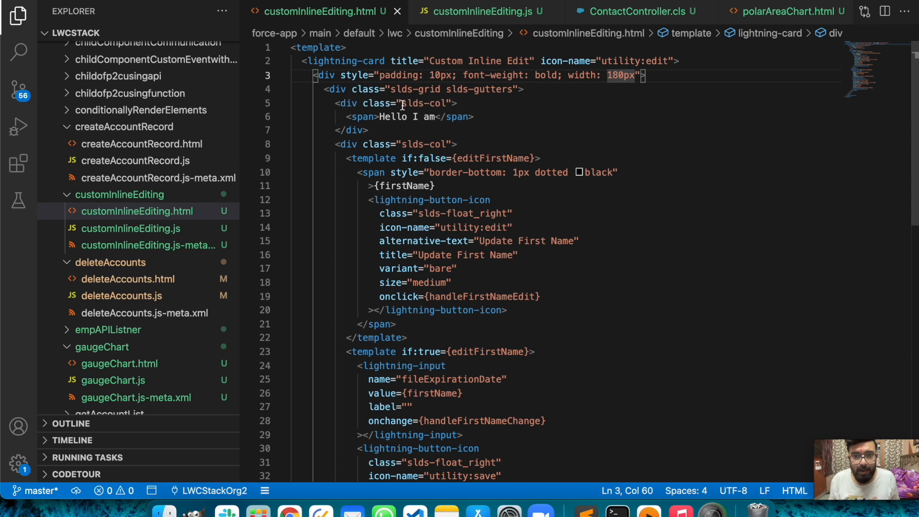
mouse_move(304, 71)
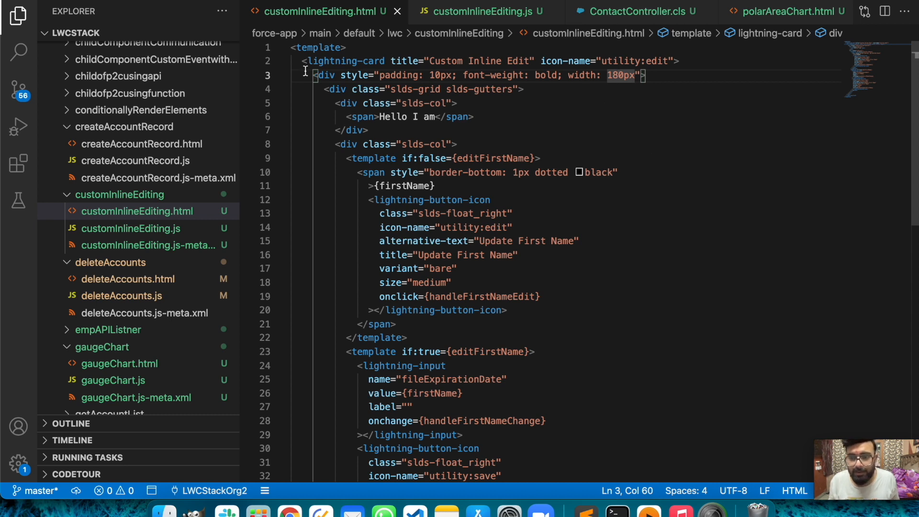
mouse_move(589, 289)
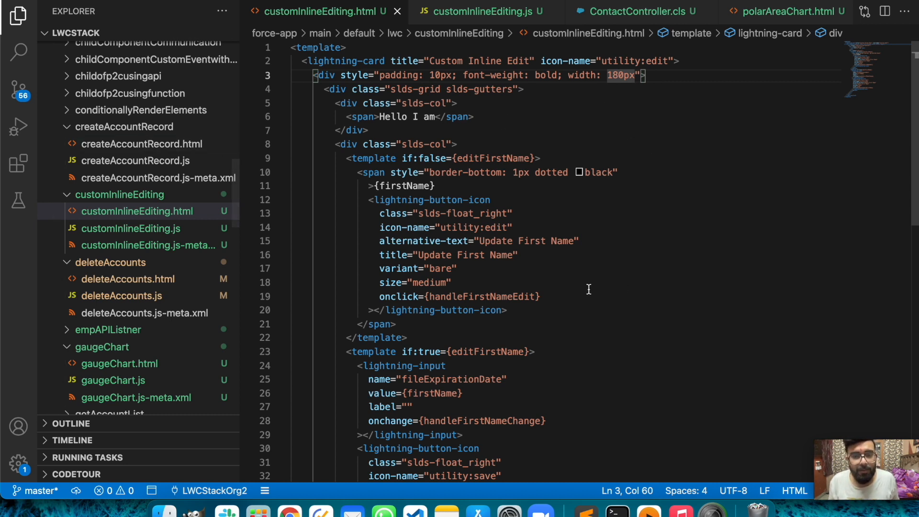
mouse_move(614, 121)
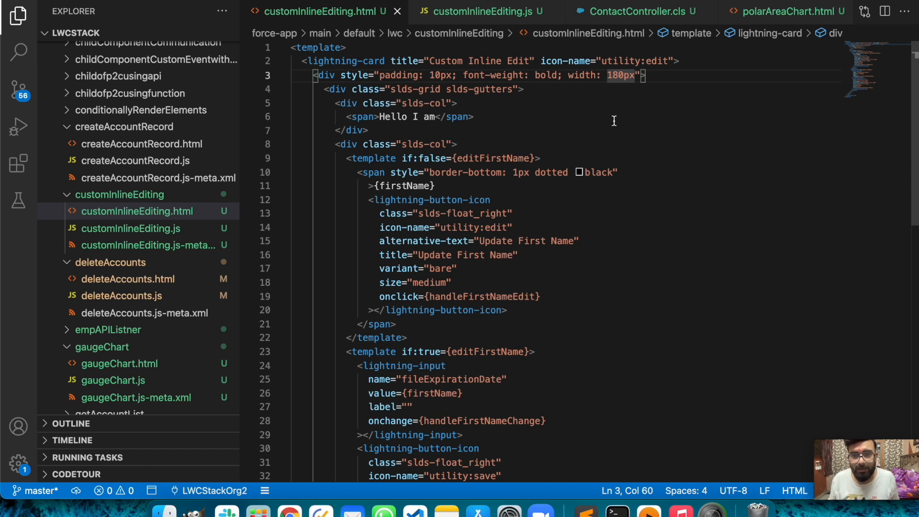
Step: Change the outer container width from 180px to 250px in the template
text(250)
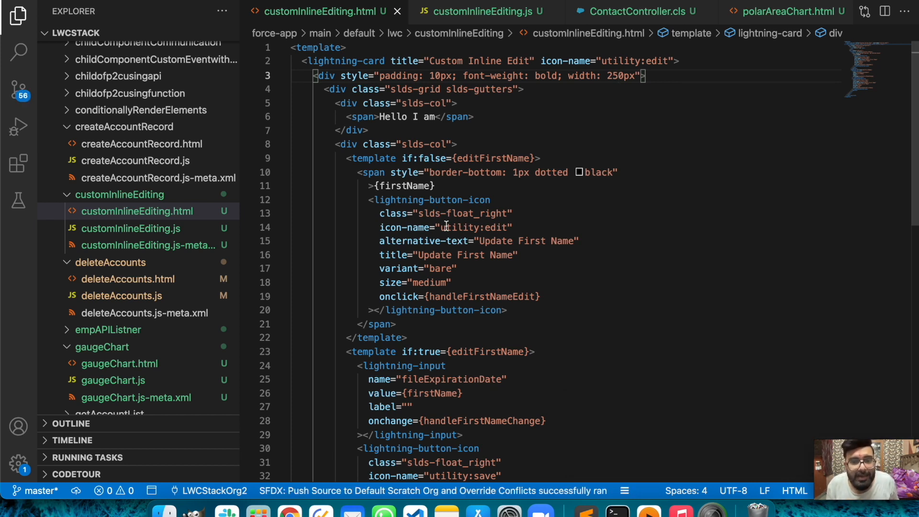
mouse_move(672, 229)
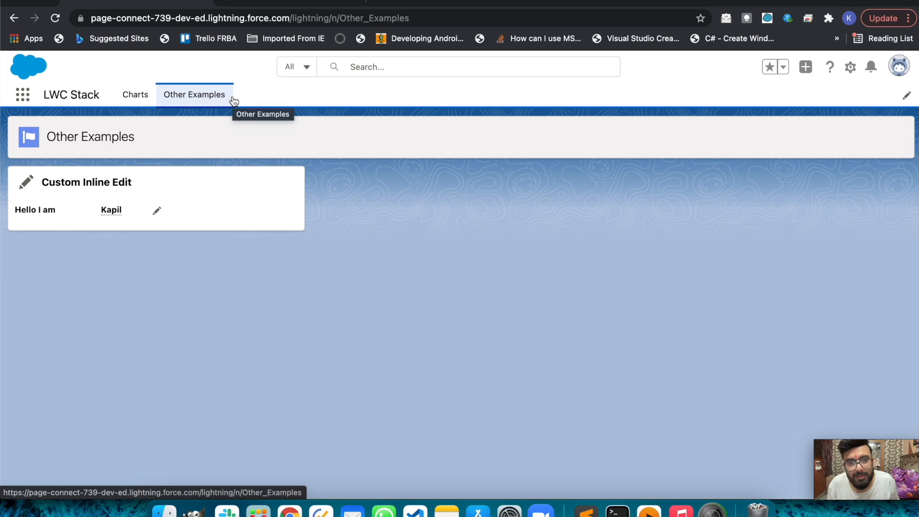
mouse_move(178, 251)
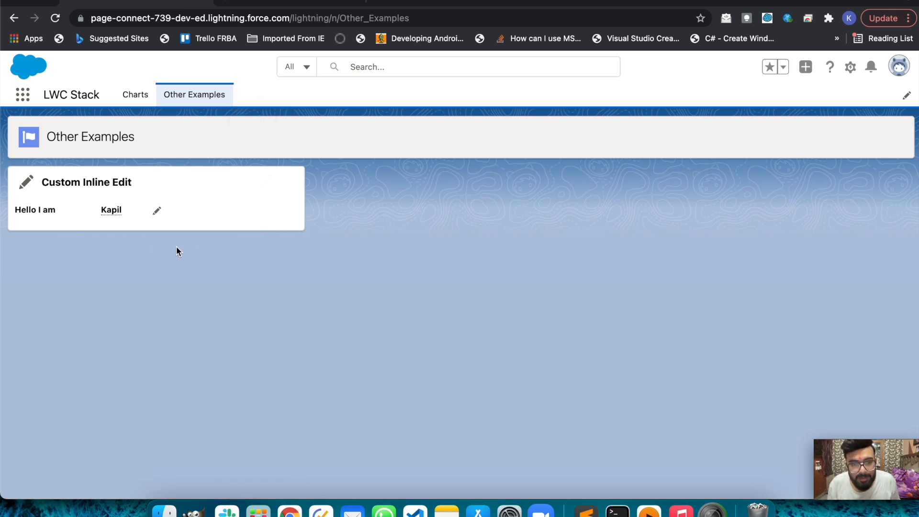
Step: Edit the first name from Kapil to Bolt, save it, and select the address bar to reload
click(156, 210)
text(B)
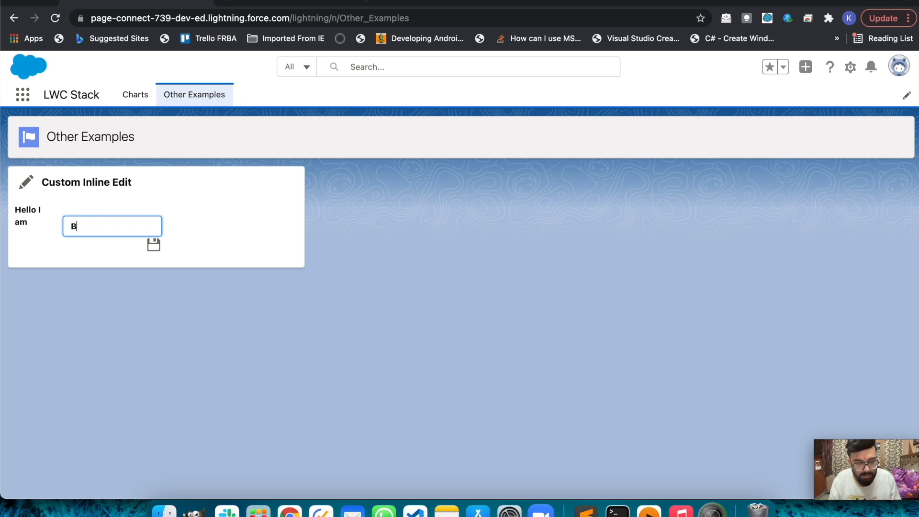
text(olt)
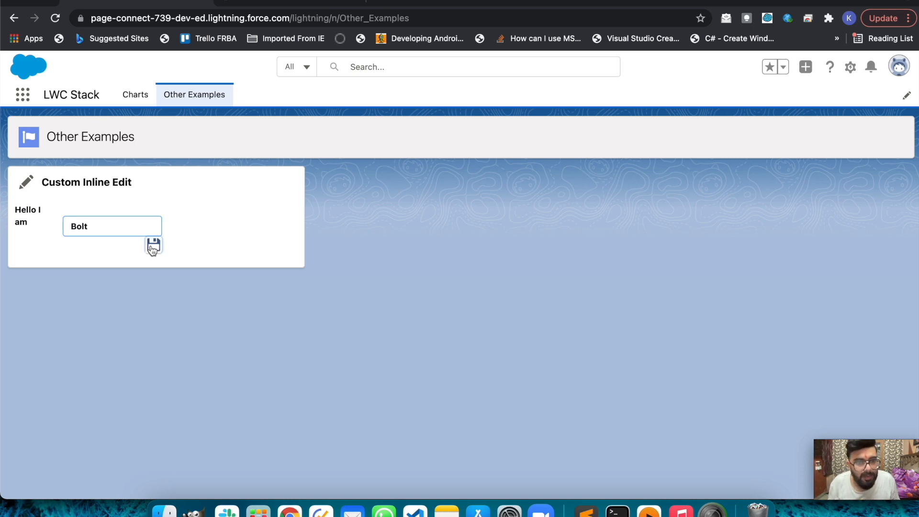
click(153, 244)
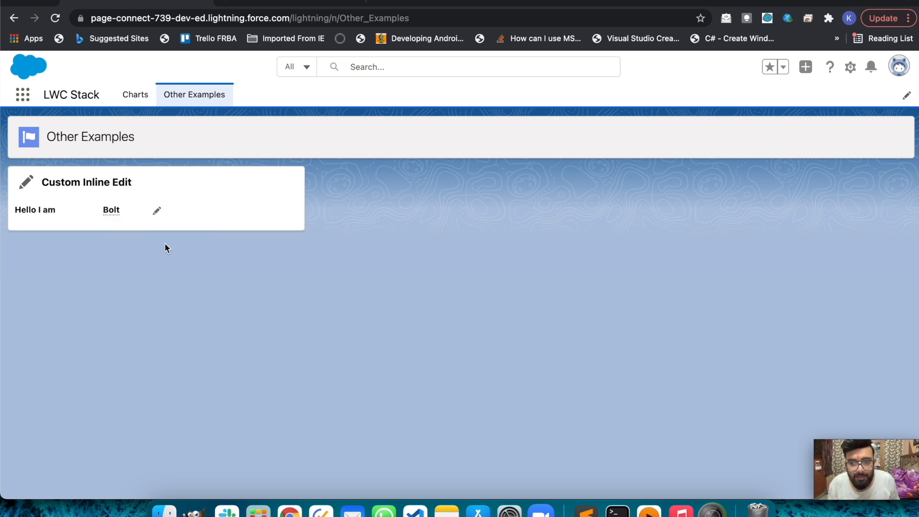
mouse_move(105, 245)
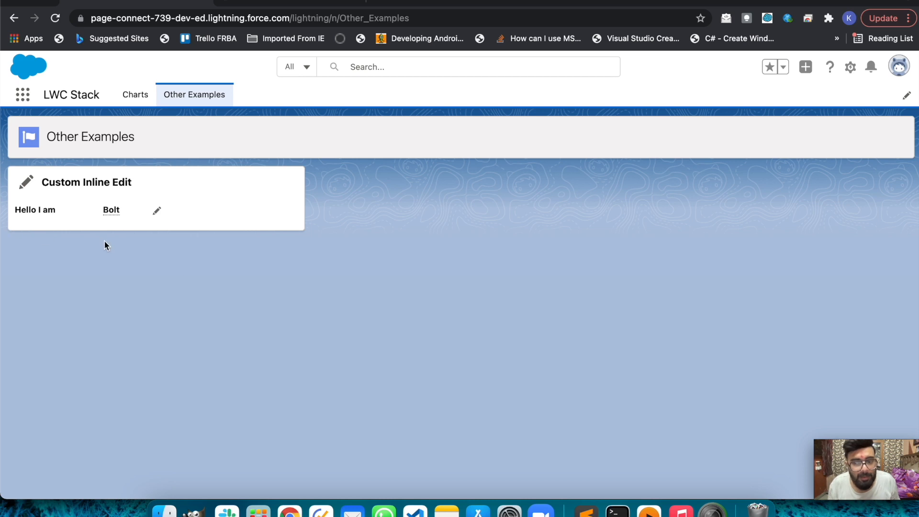
mouse_move(108, 221)
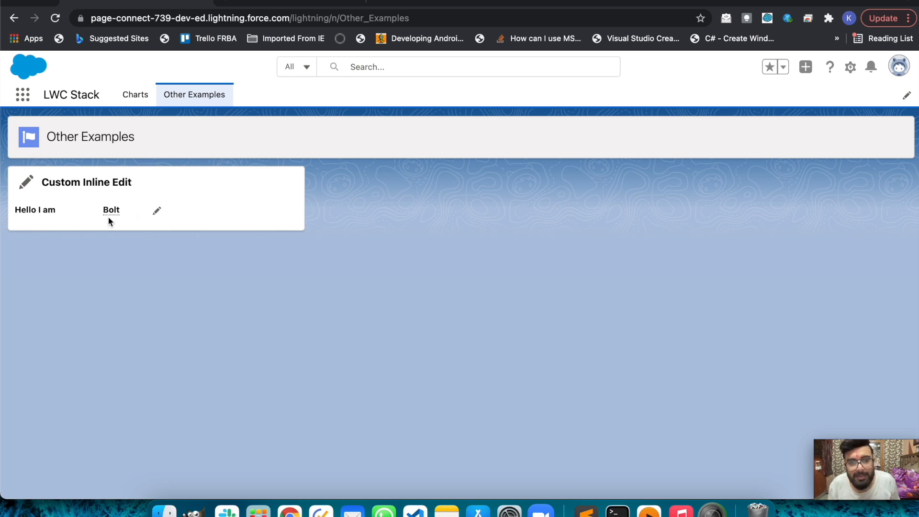
click(249, 18)
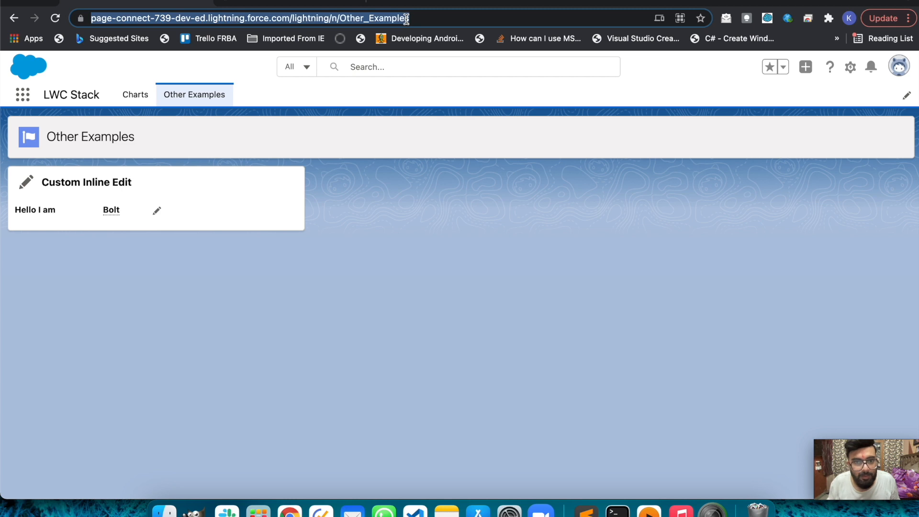